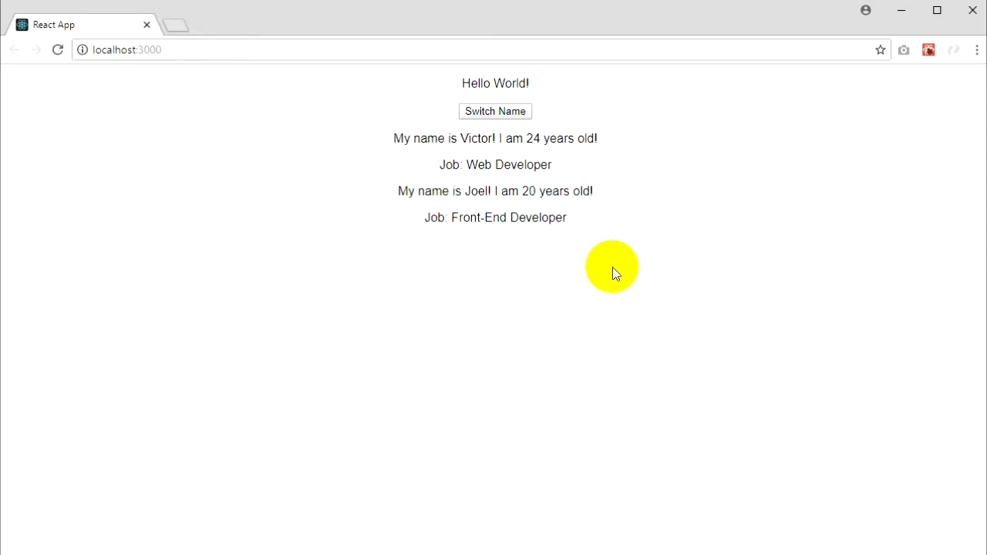
{"action": "mouse_move", "coordinate": [574, 224]}
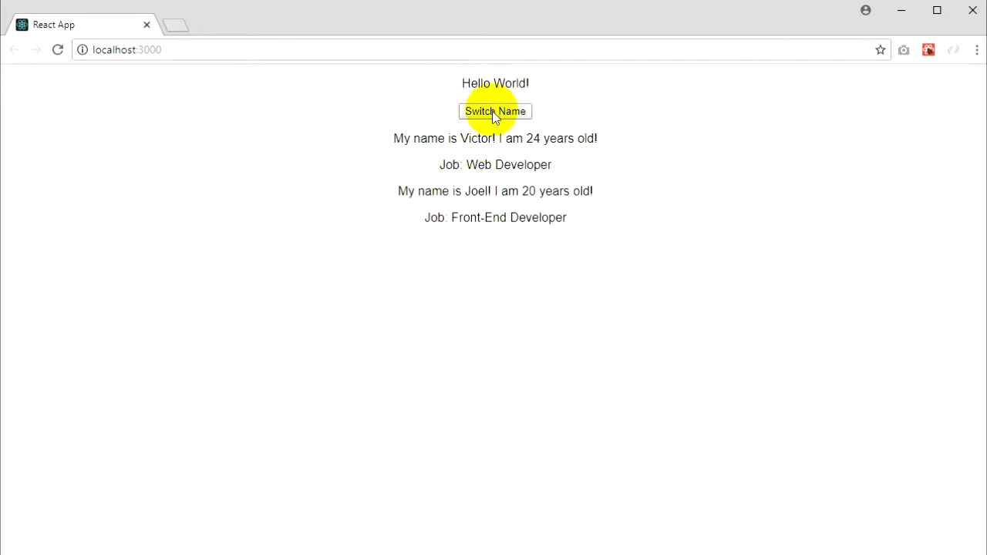
Step: Try the Switch Name button in the browser, then reload to restore the original names
{"action": "double_click", "coordinate": [476, 139]}
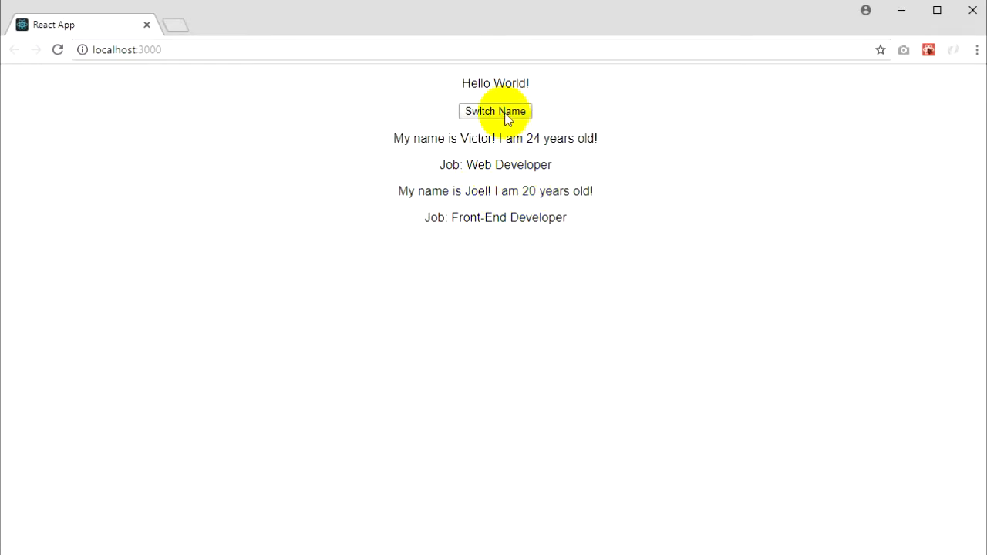
{"action": "left_click", "coordinate": [493, 111]}
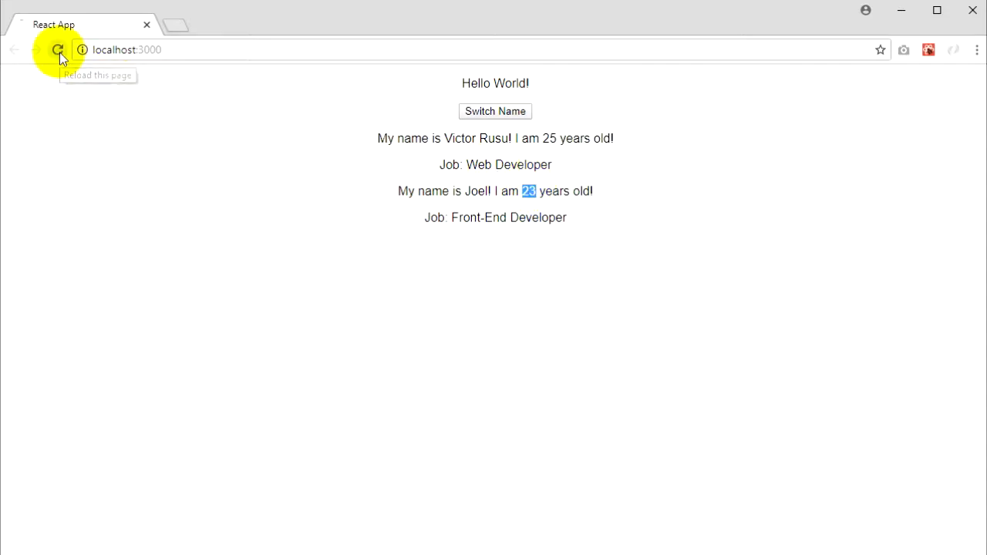
{"action": "left_click", "coordinate": [57, 49]}
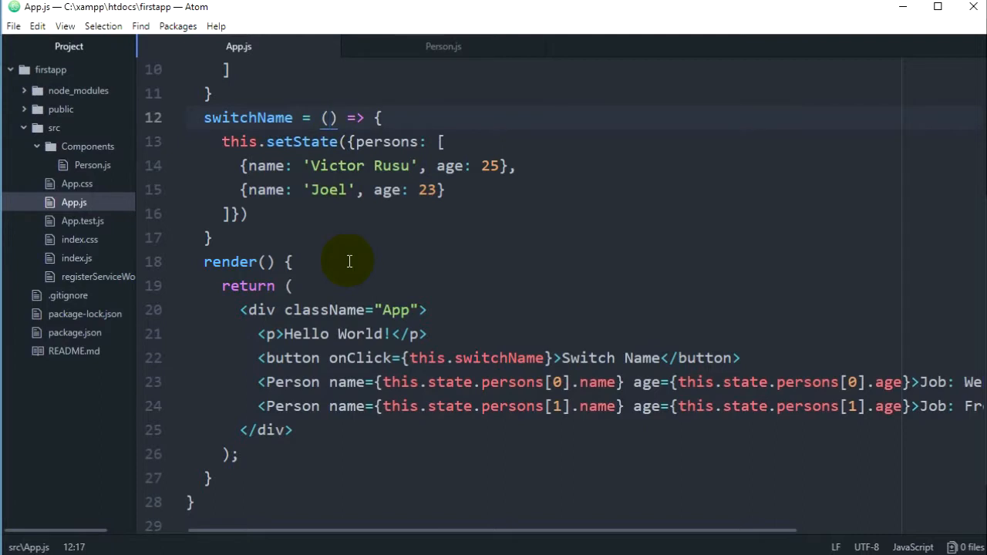
{"action": "type", "text": "newName"}
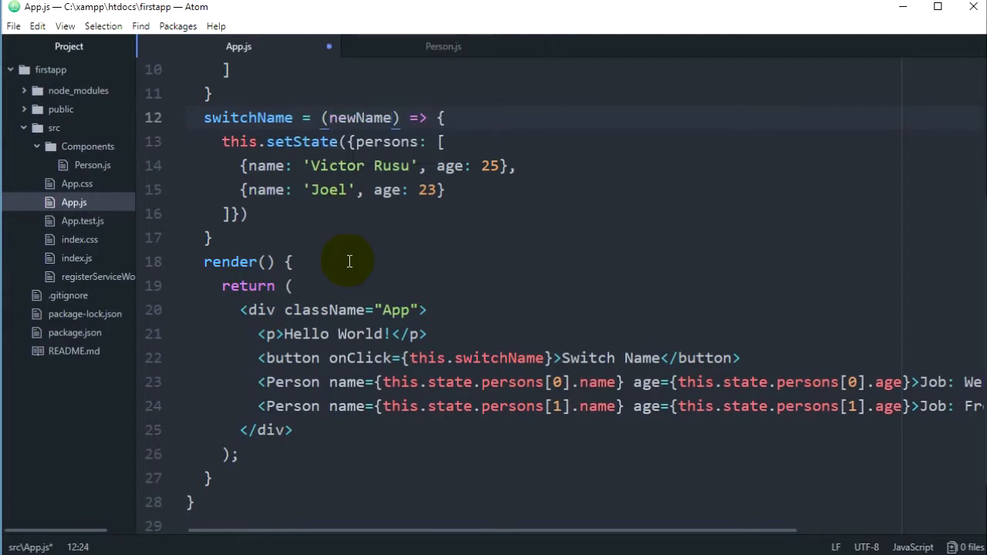
{"action": "double_click", "coordinate": [361, 117]}
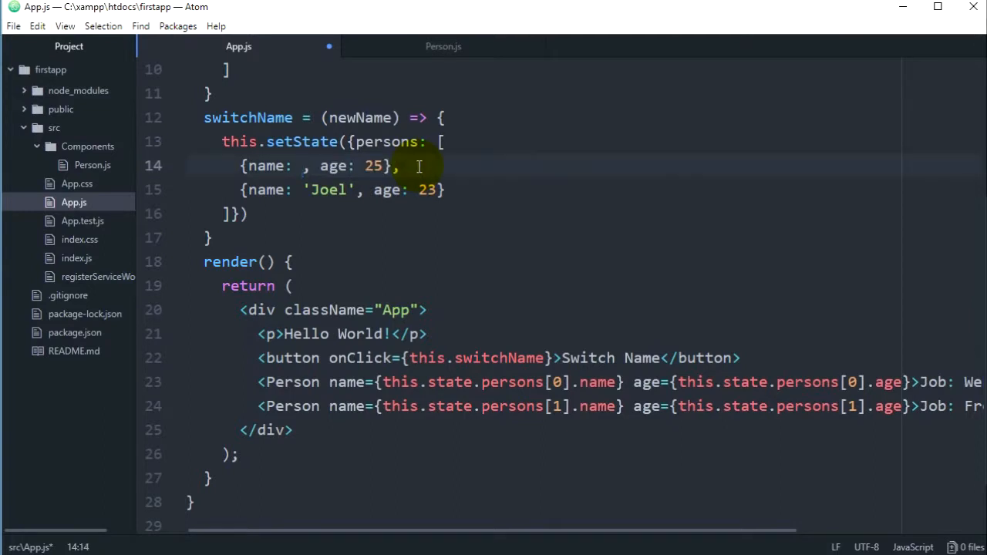
{"action": "type", "text": "newName"}
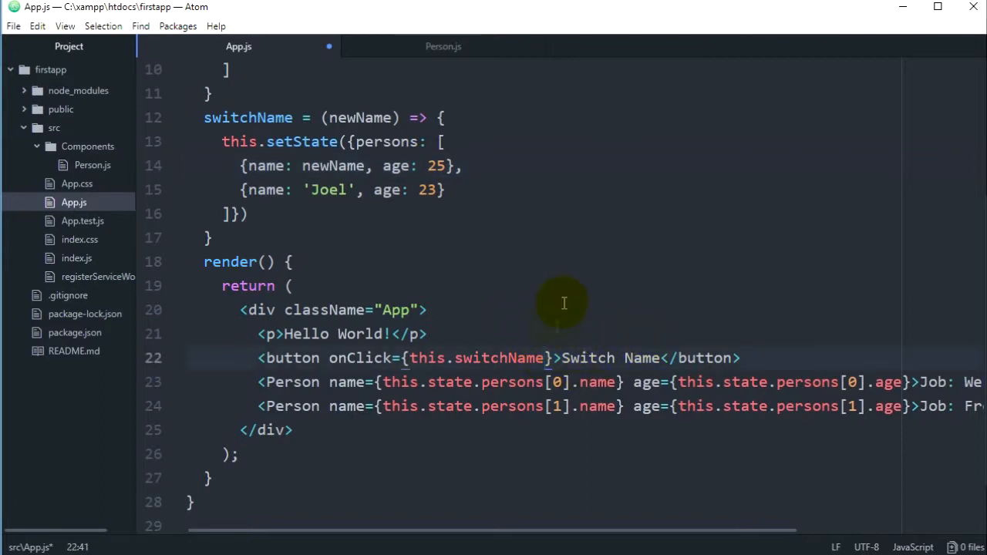
Step: Change the button's onClick to this.switchName.bind(this, 'Patrick')
{"action": "type", "text": ".bin"}
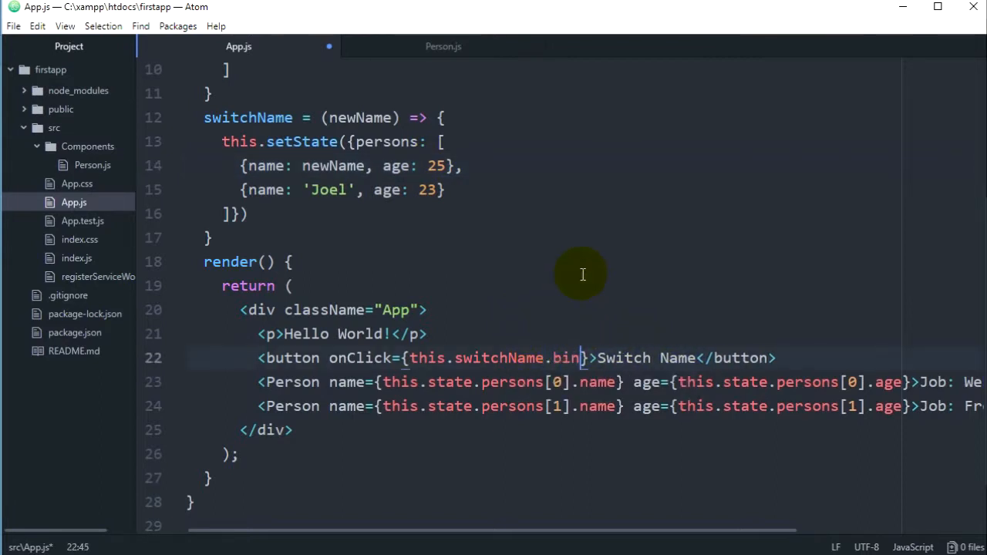
{"action": "type", "text": "d(th"}
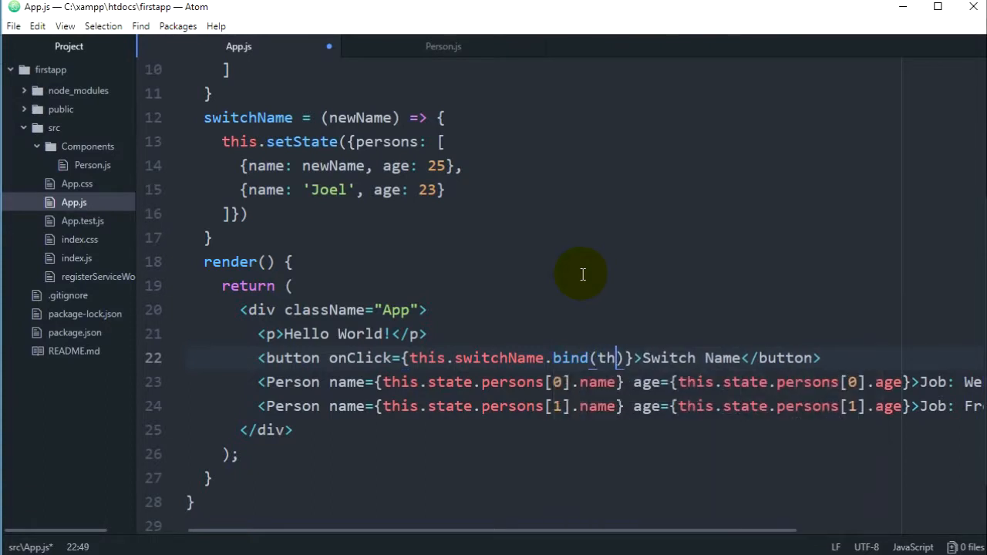
{"action": "type", "text": "is"}
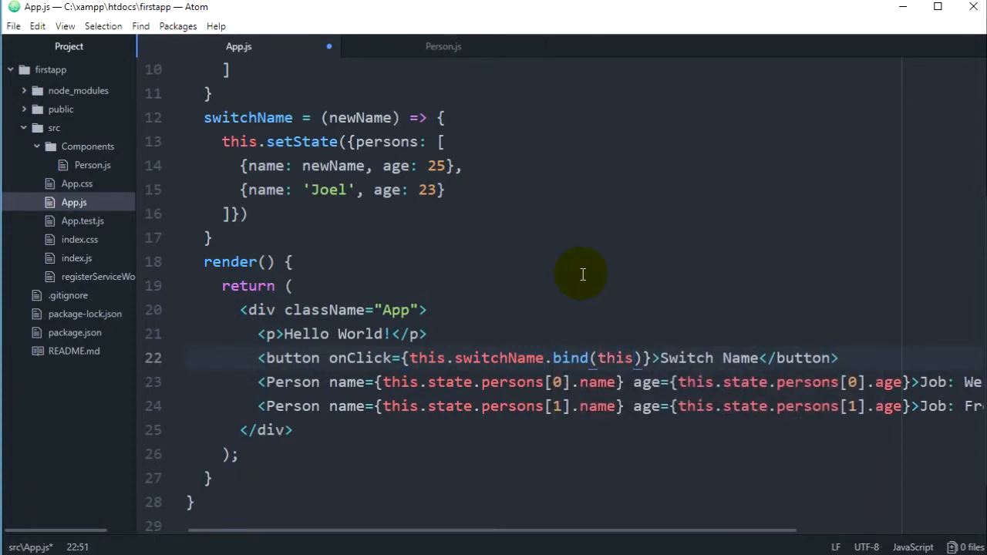
{"action": "left_click", "coordinate": [637, 357]}
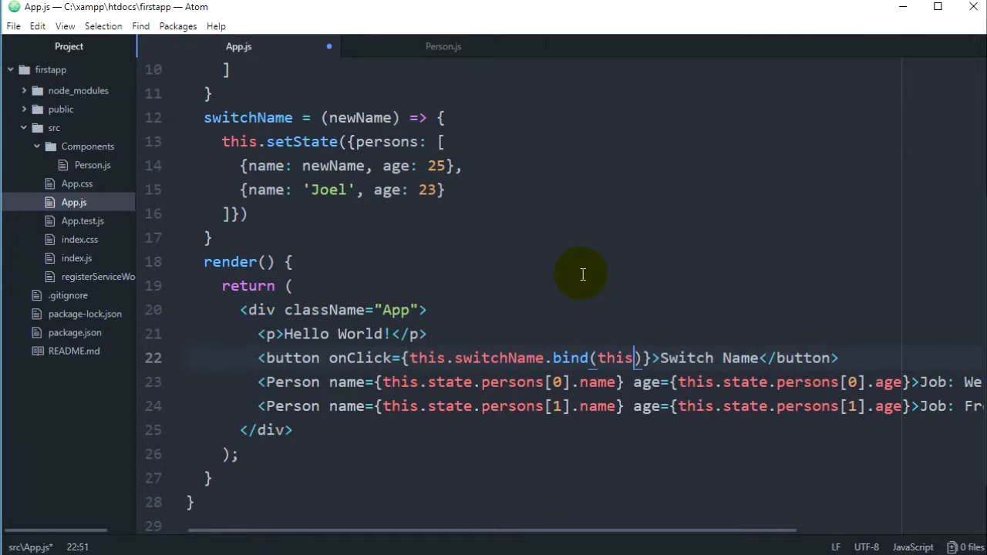
{"action": "type", "text": ","}
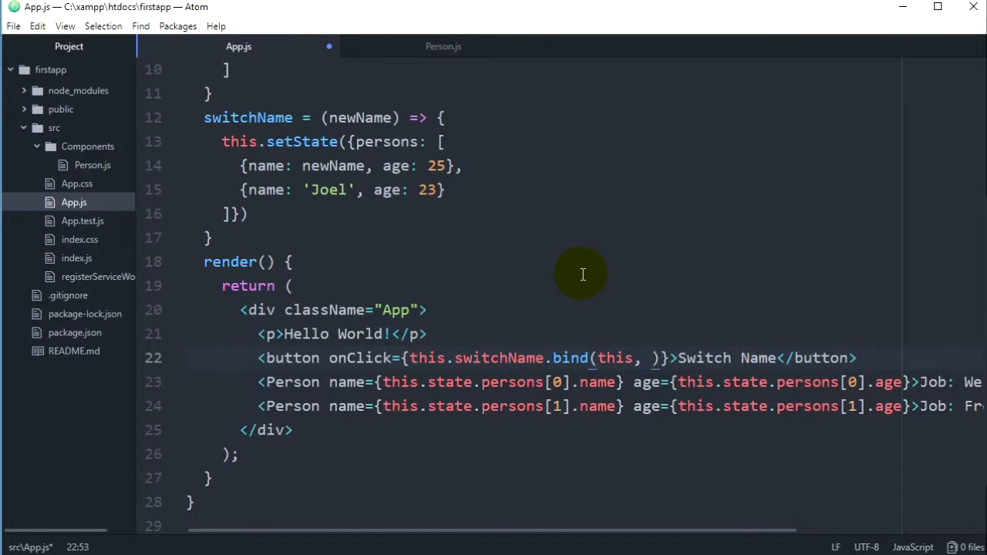
{"action": "left_click", "coordinate": [651, 358]}
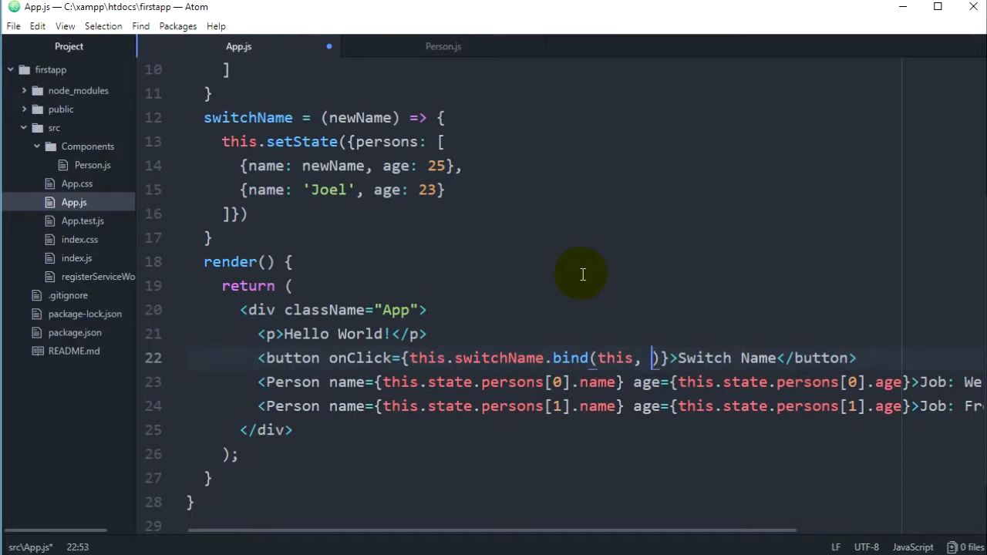
{"action": "type", "text": "'"}
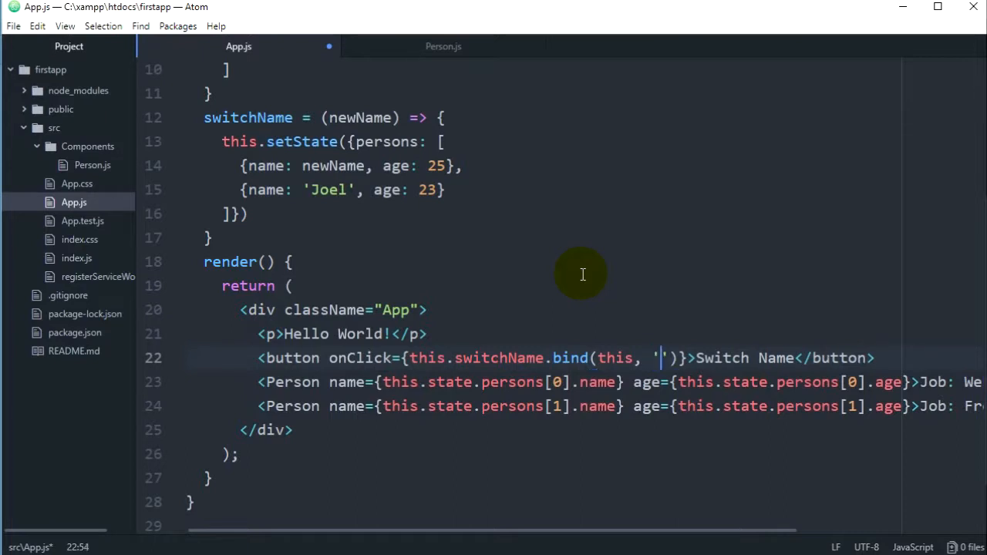
{"action": "type", "text": "PA"}
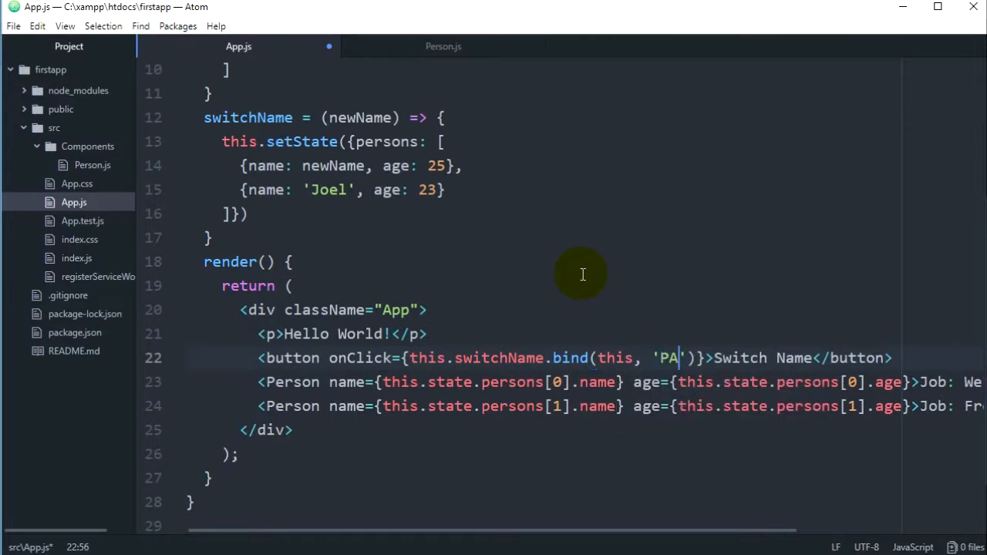
{"action": "type", "text": "trick"}
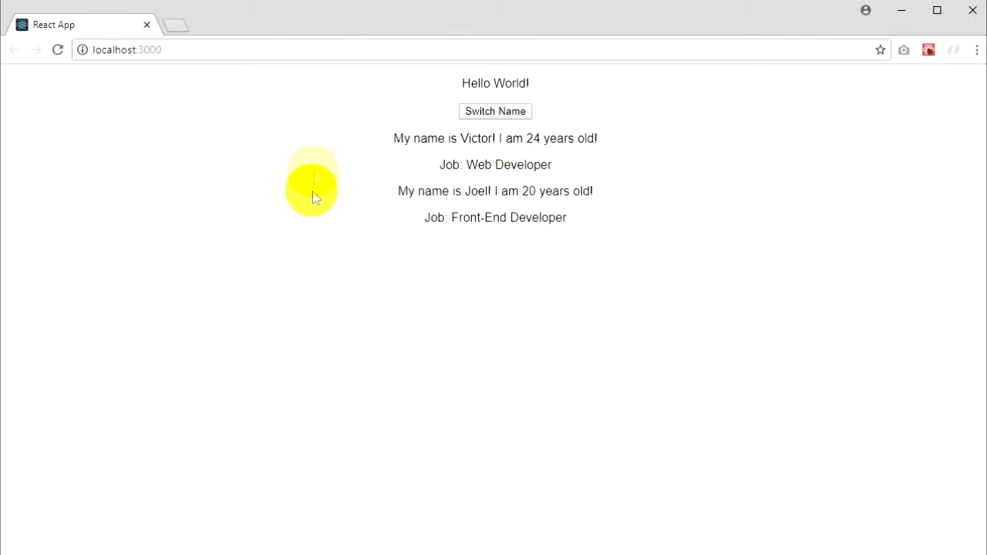
{"action": "mouse_move", "coordinate": [515, 191]}
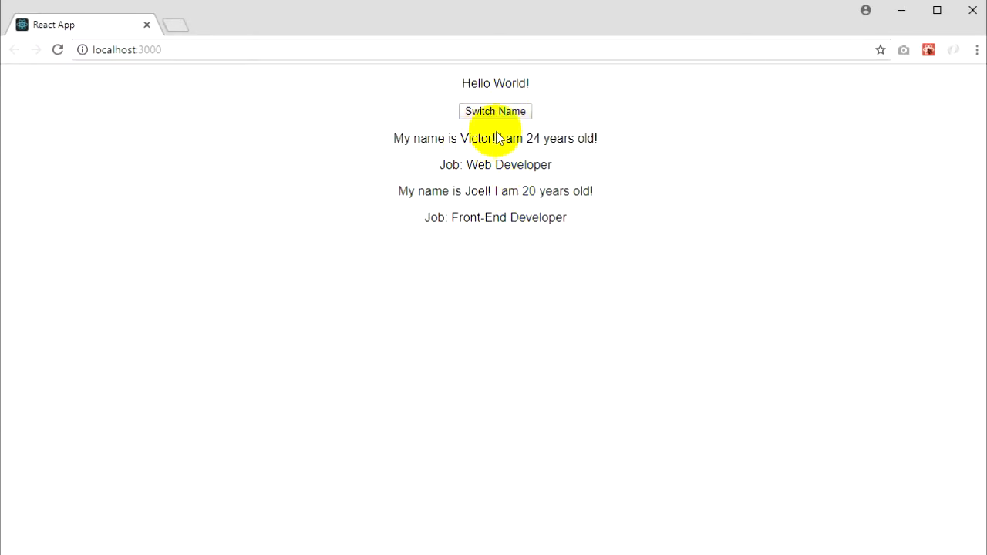
Step: Use the Switch Name button to change the first person to Patrick, 25, and Joel to 23
{"action": "left_click", "coordinate": [495, 111]}
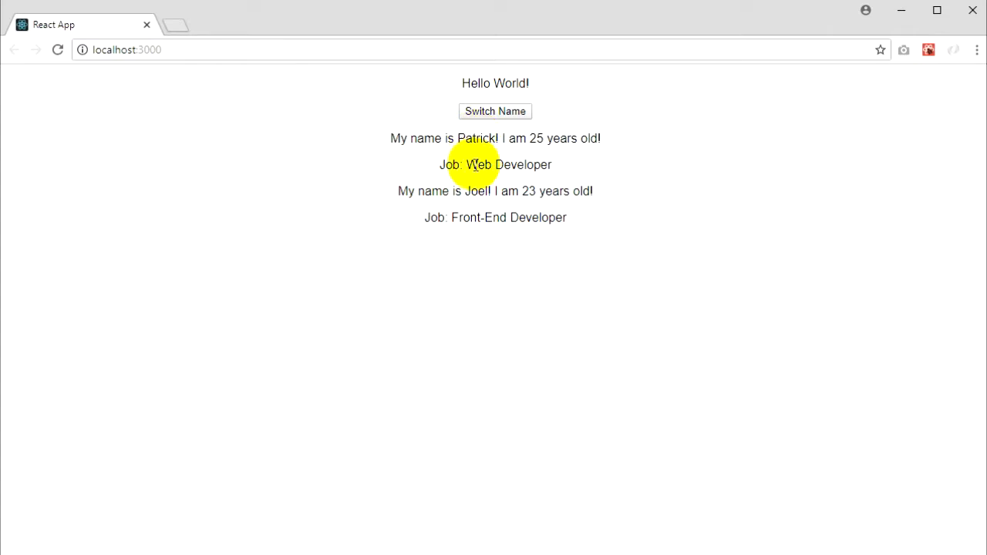
{"action": "mouse_move", "coordinate": [446, 157]}
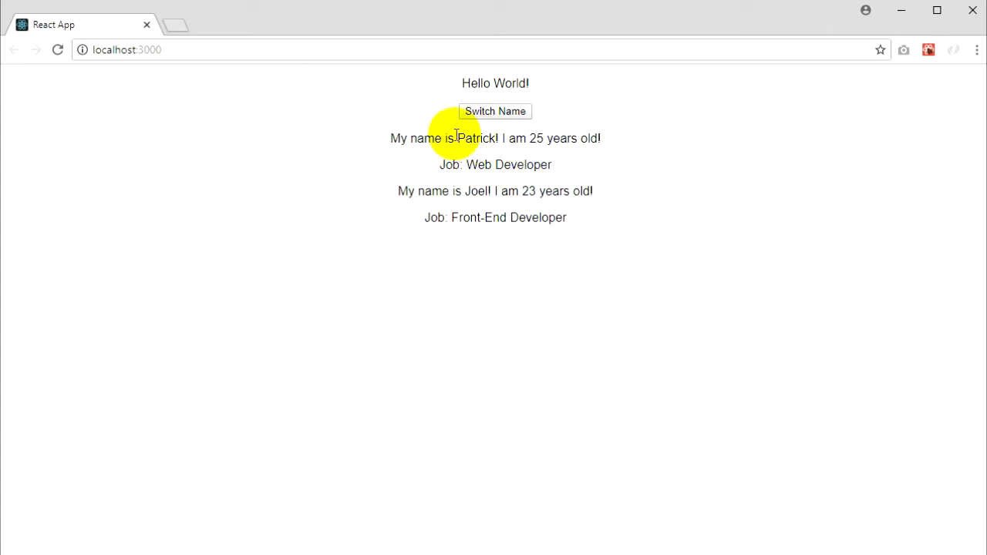
{"action": "double_click", "coordinate": [478, 139]}
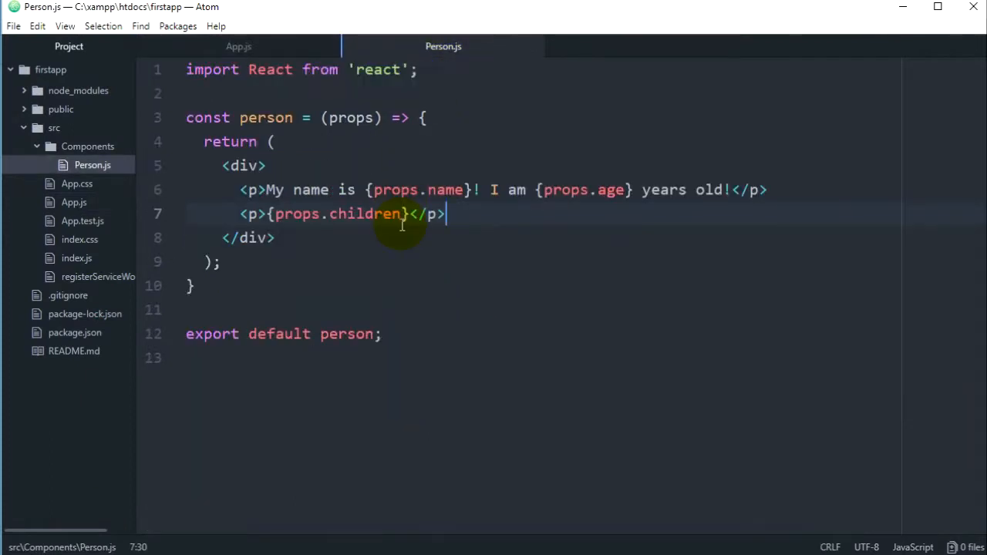
Step: Write <input type="text" /> on a new line below the props.children paragraph in Person.js
{"action": "key", "text": "enter"}
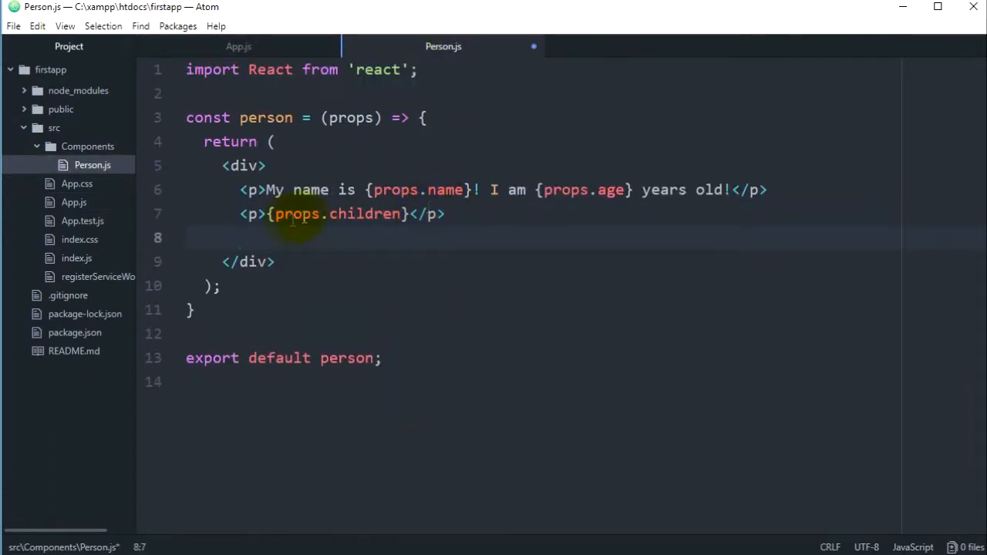
{"action": "type", "text": "<"}
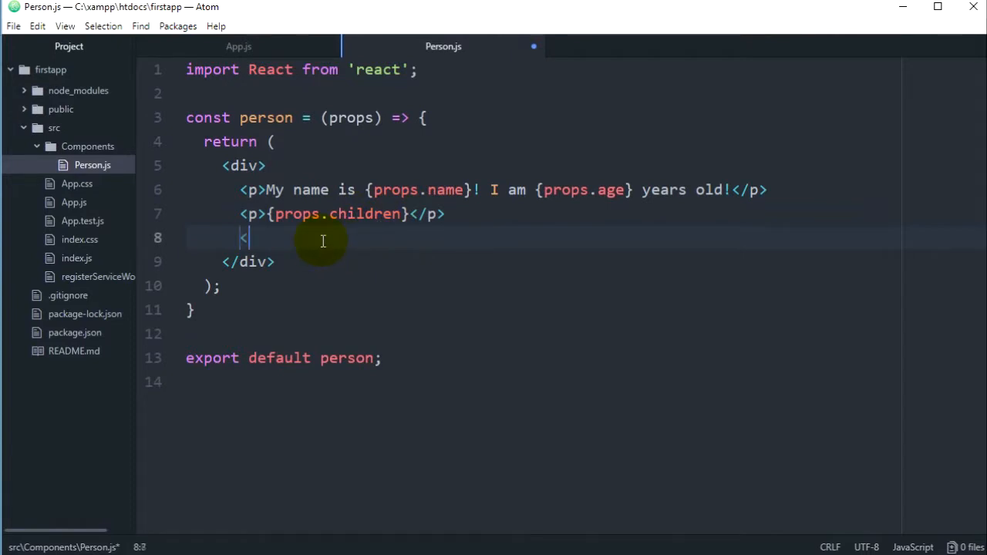
{"action": "type", "text": "inop"}
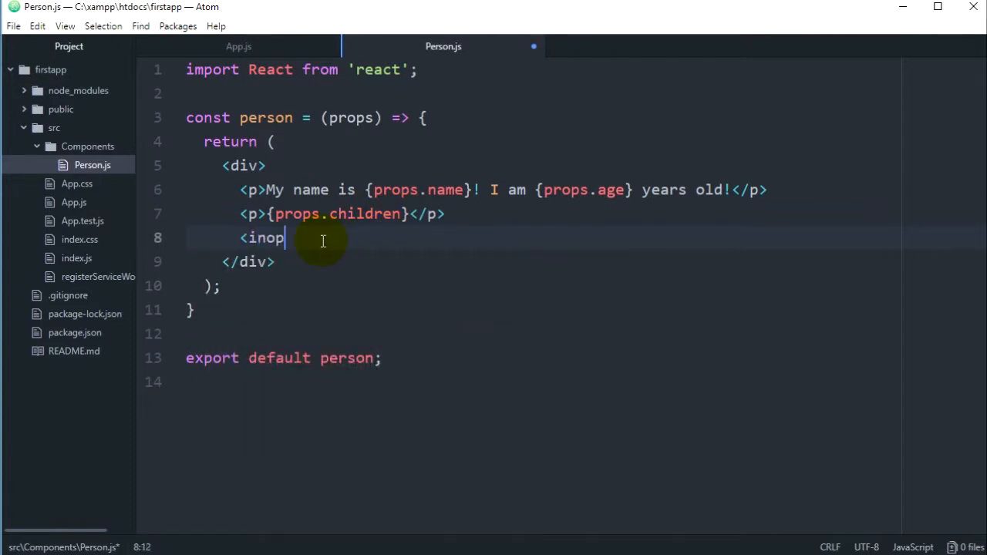
{"action": "type", "text": "ut"}
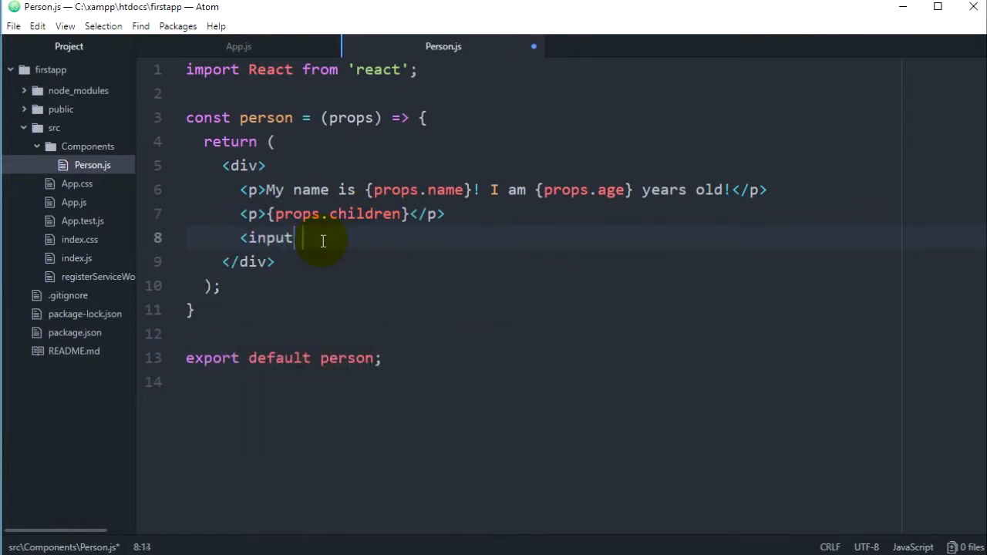
{"action": "type", "text": "type=\"\""}
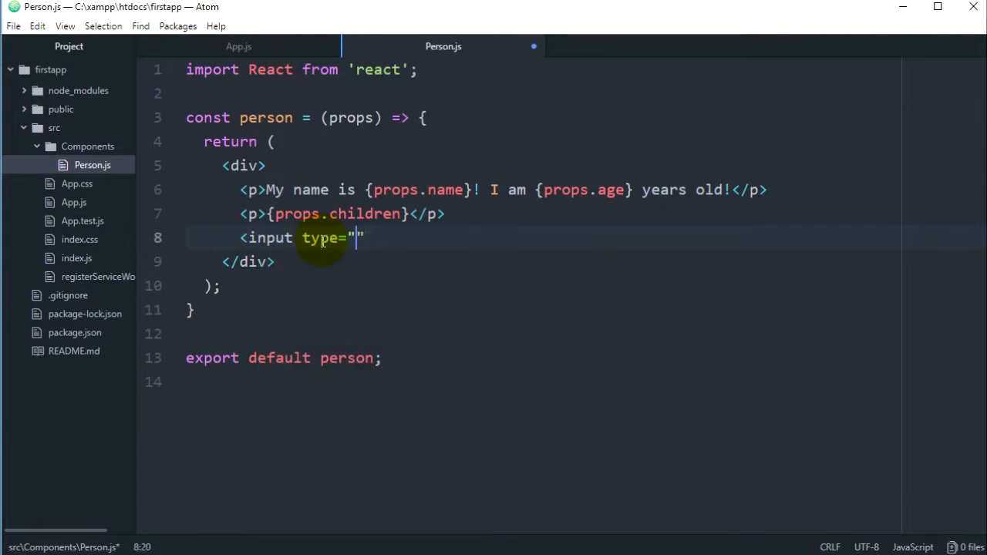
{"action": "type", "text": "text"}
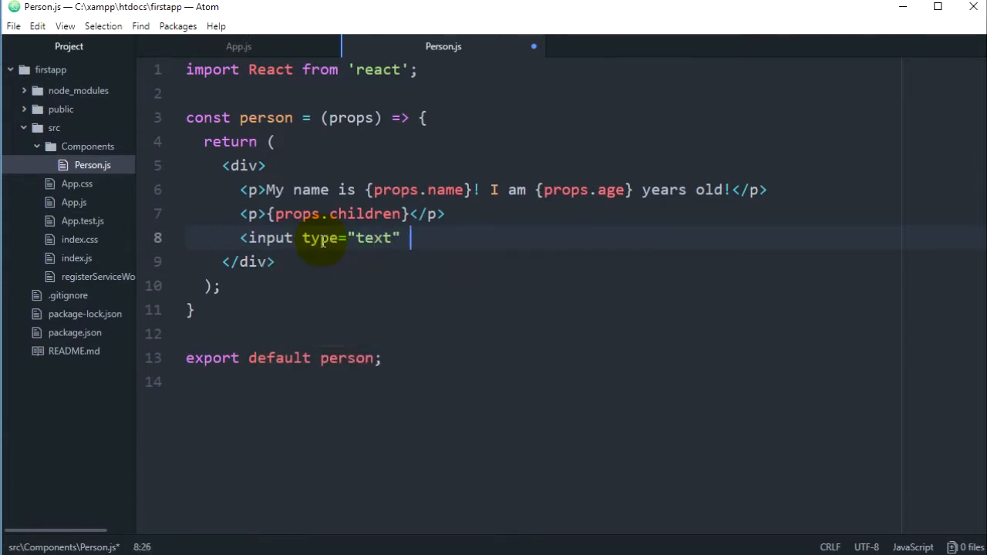
{"action": "type", "text": "/>"}
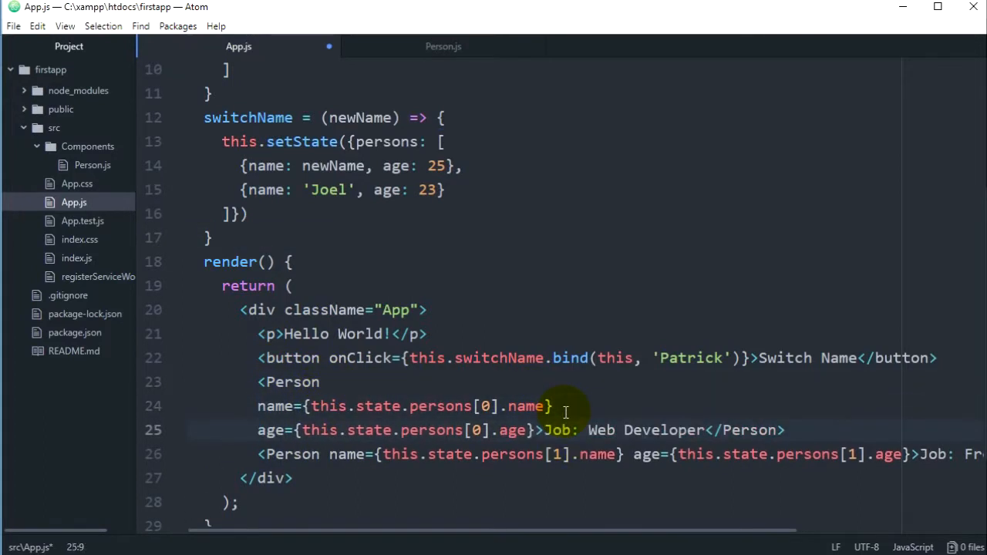
Step: Split both Person elements' name, age and job onto separate lines in App.js, then go to Person.js
{"action": "key", "text": "Enter"}
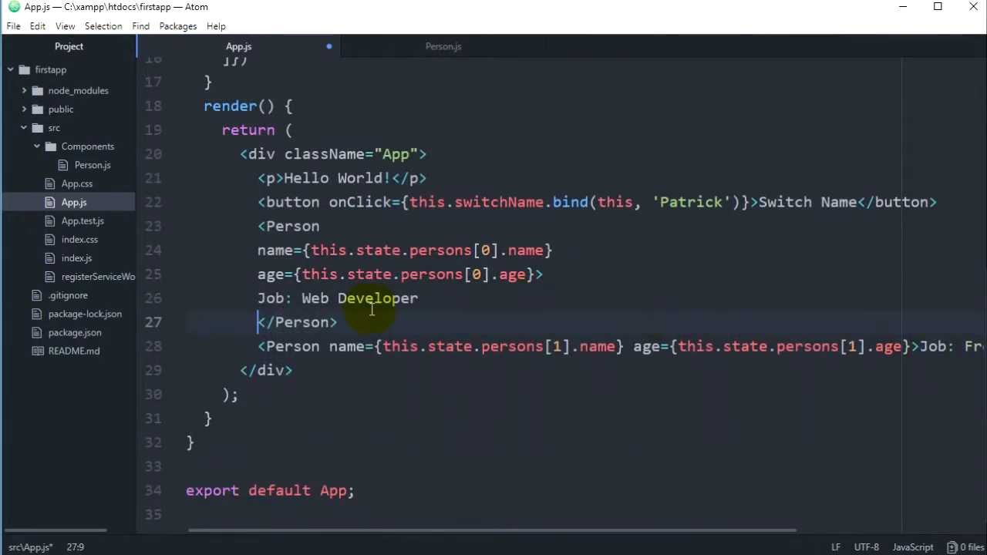
{"action": "key", "text": "enter"}
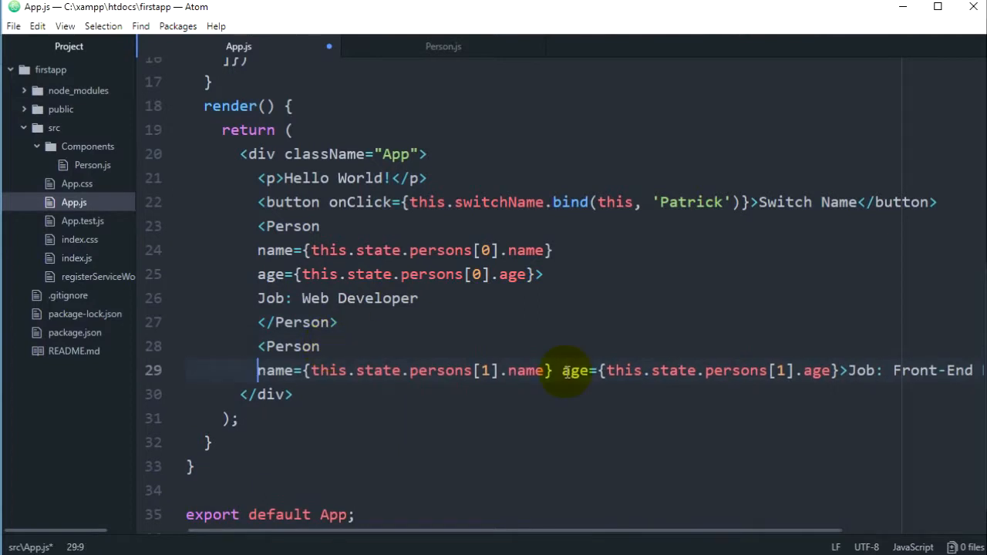
{"action": "key", "text": "enter"}
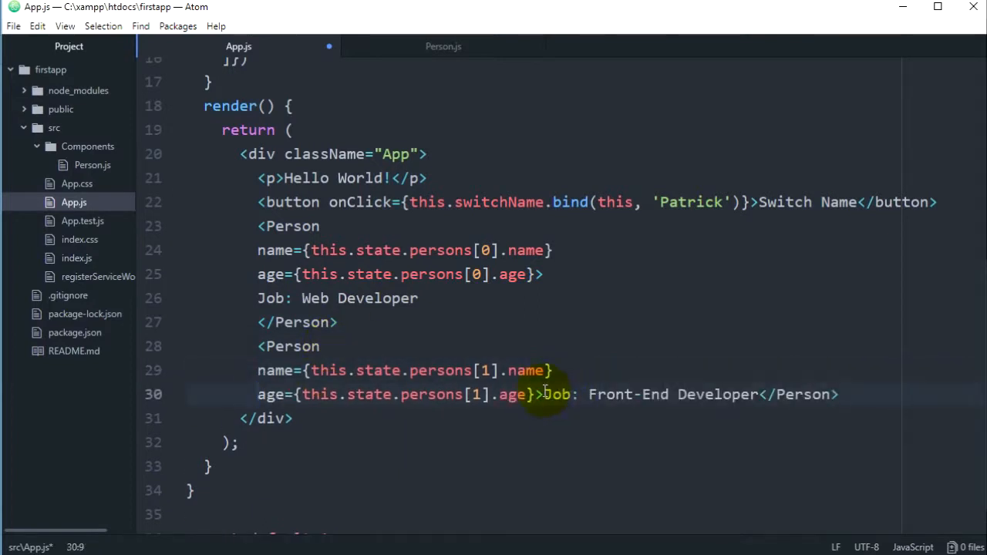
{"action": "key", "text": "enter"}
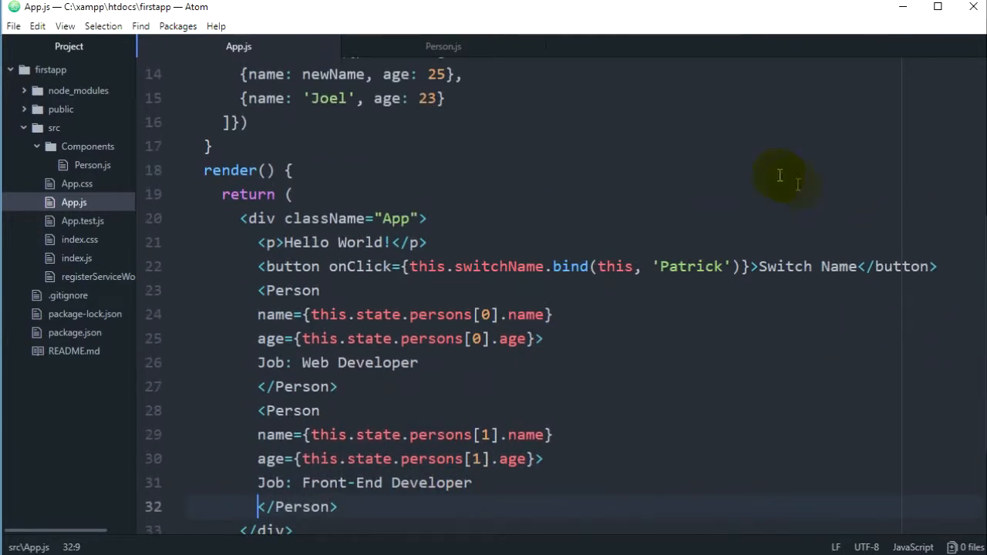
{"action": "left_click", "coordinate": [444, 46]}
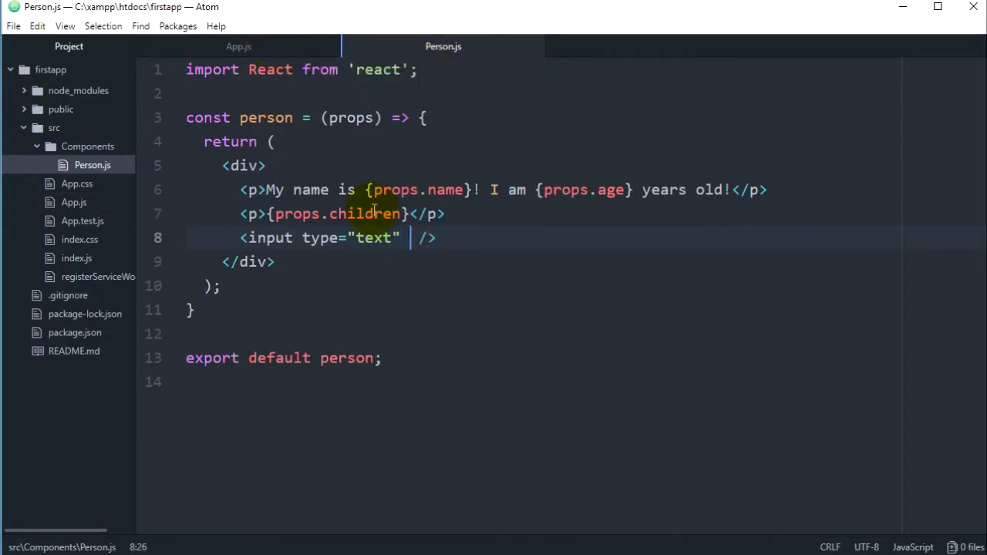
Step: Add an empty onChange={} attribute to the Person text input and return to App.js
{"action": "type", "text": "onC"}
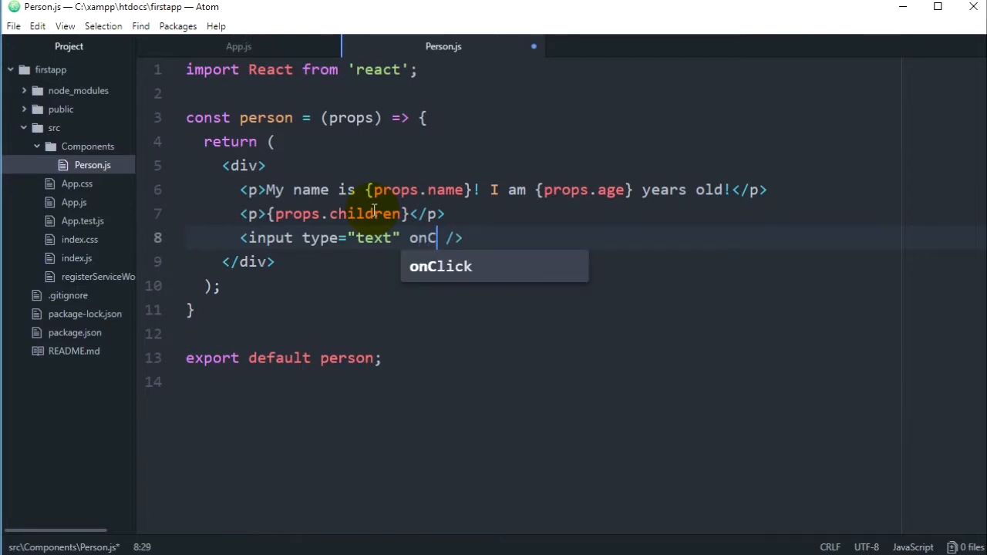
{"action": "type", "text": "hange"}
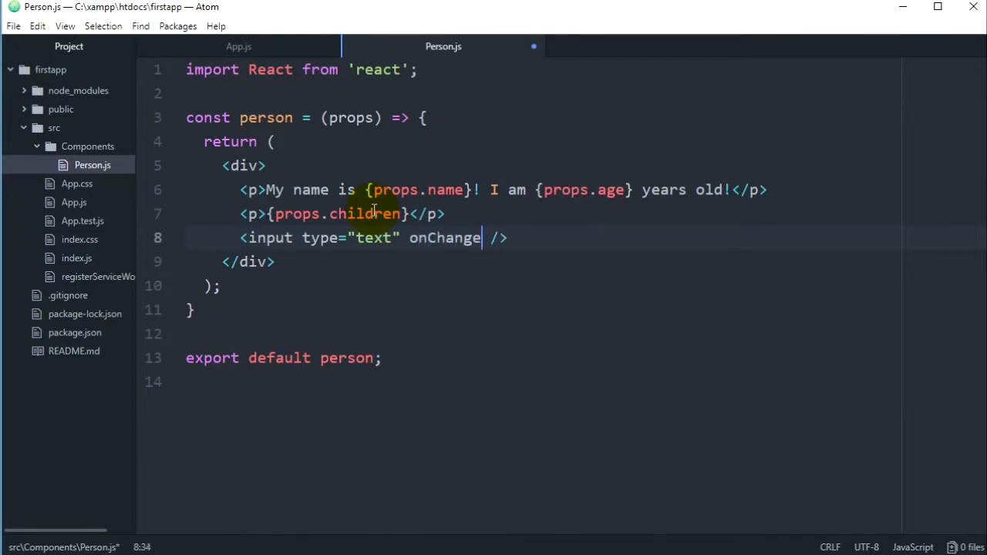
{"action": "type", "text": "={}"}
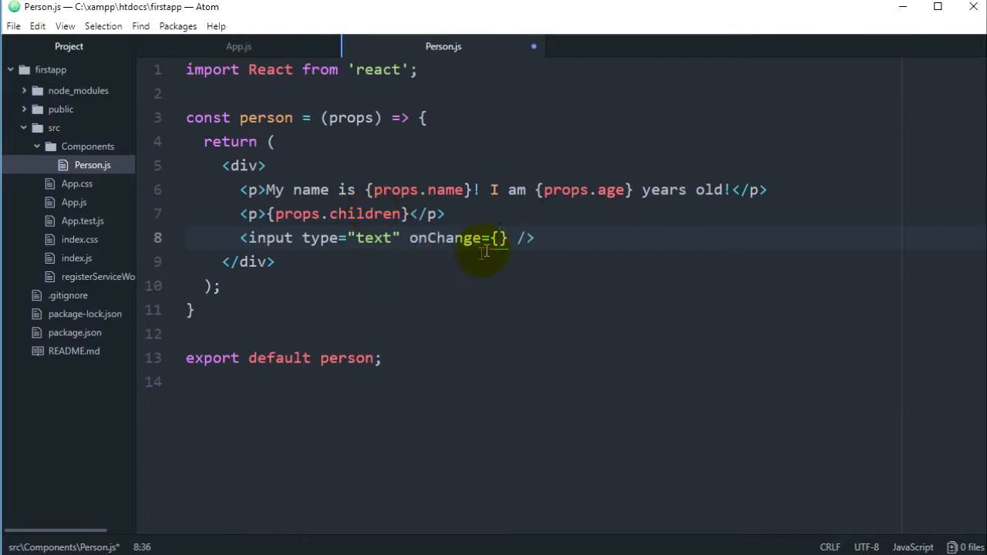
{"action": "left_click", "coordinate": [238, 46]}
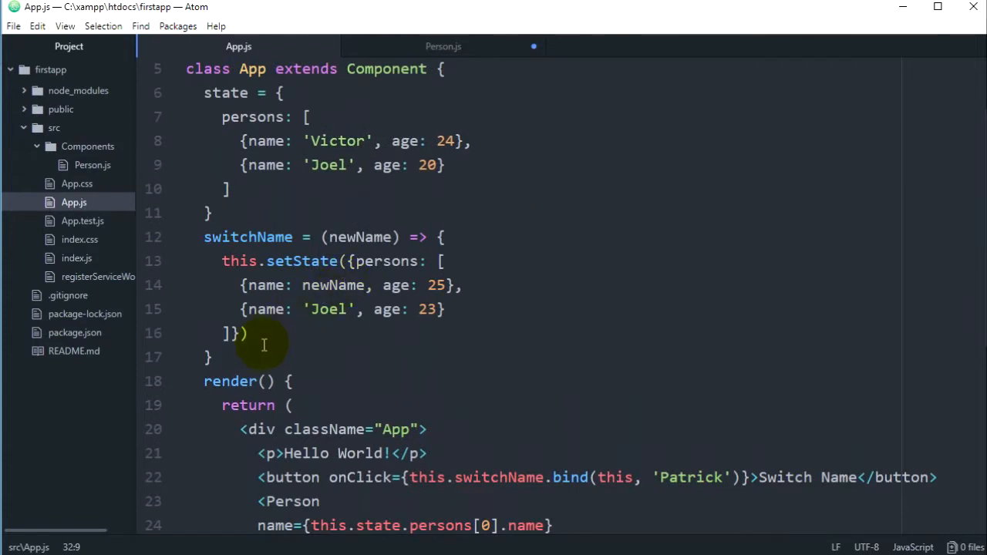
Step: Start a dynamicName = (event) => arrow method below switchName
{"action": "key", "text": "enter"}
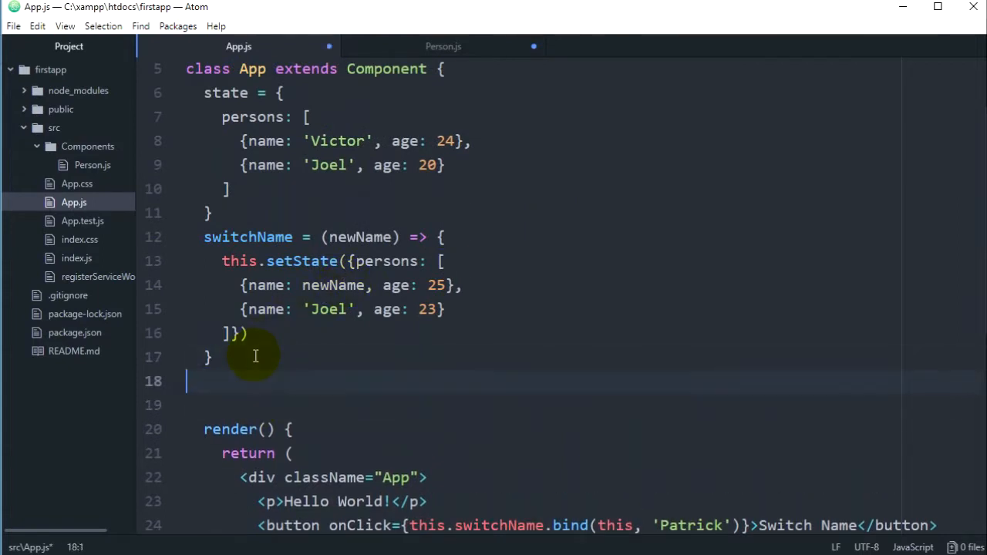
{"action": "key", "text": "enter"}
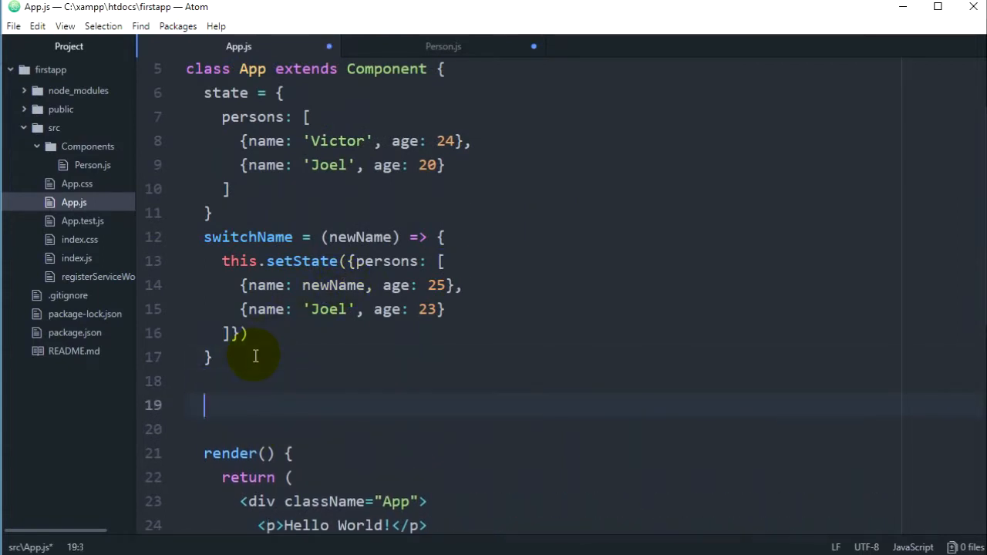
{"action": "type", "text": "dyn"}
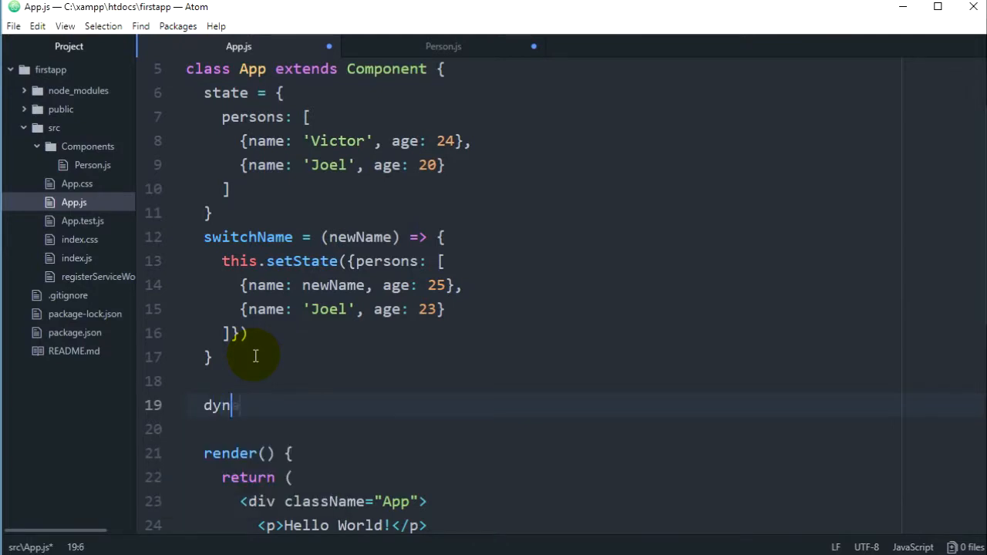
{"action": "type", "text": "amicName"}
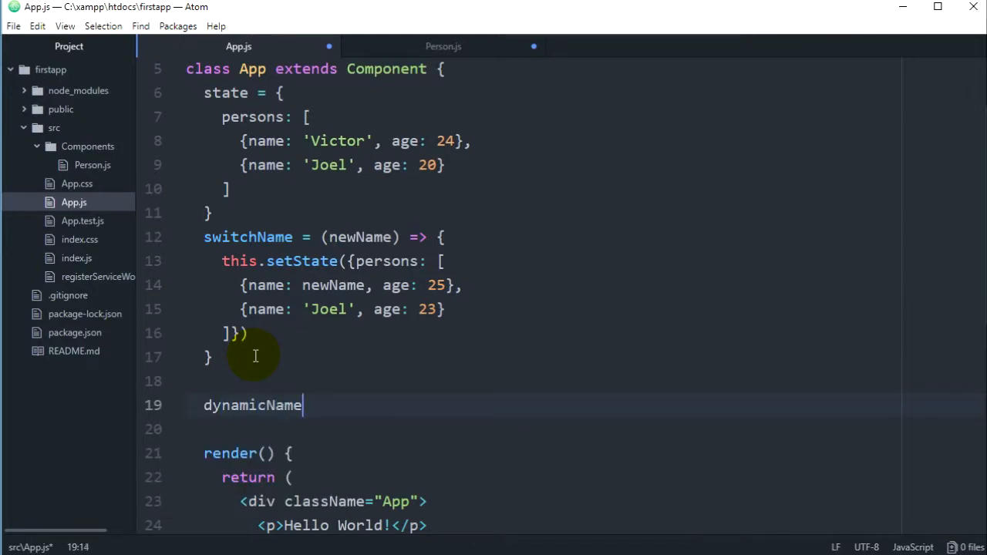
{"action": "type", "text": "="}
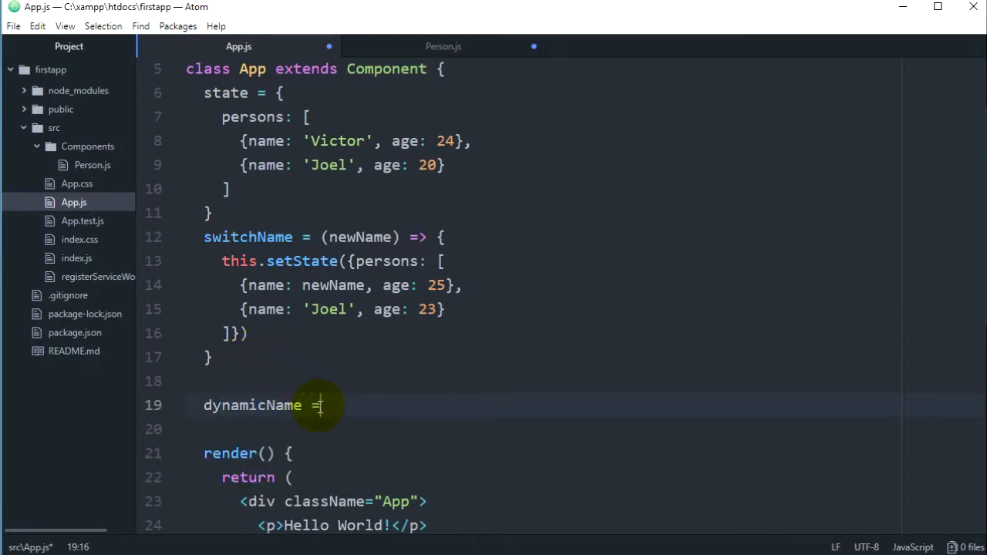
{"action": "type", "text": "()"}
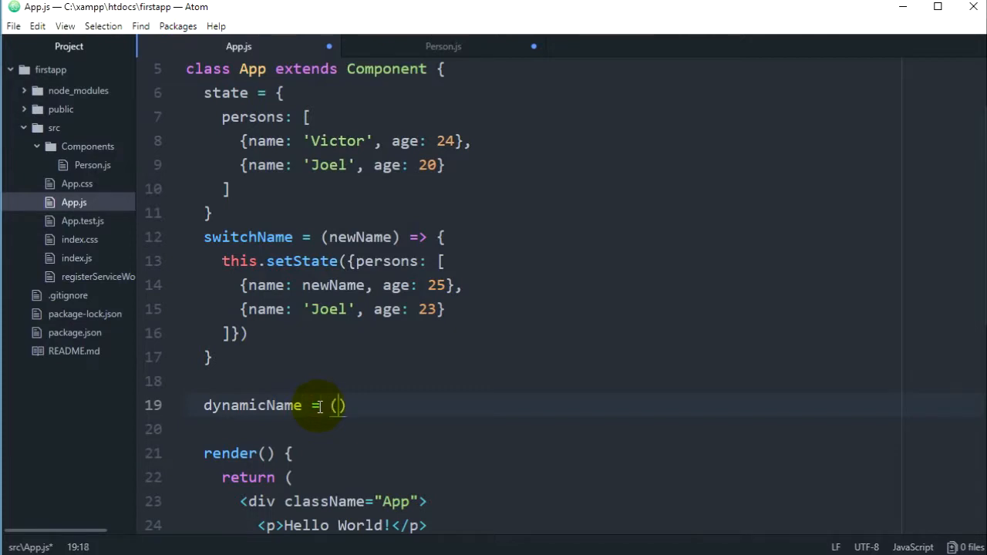
{"action": "type", "text": "e"}
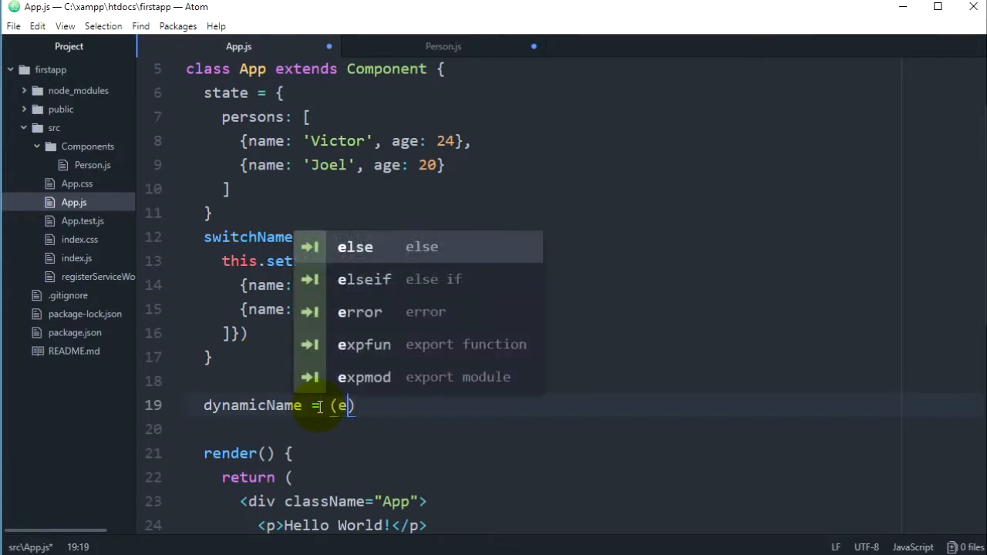
{"action": "type", "text": "vent"}
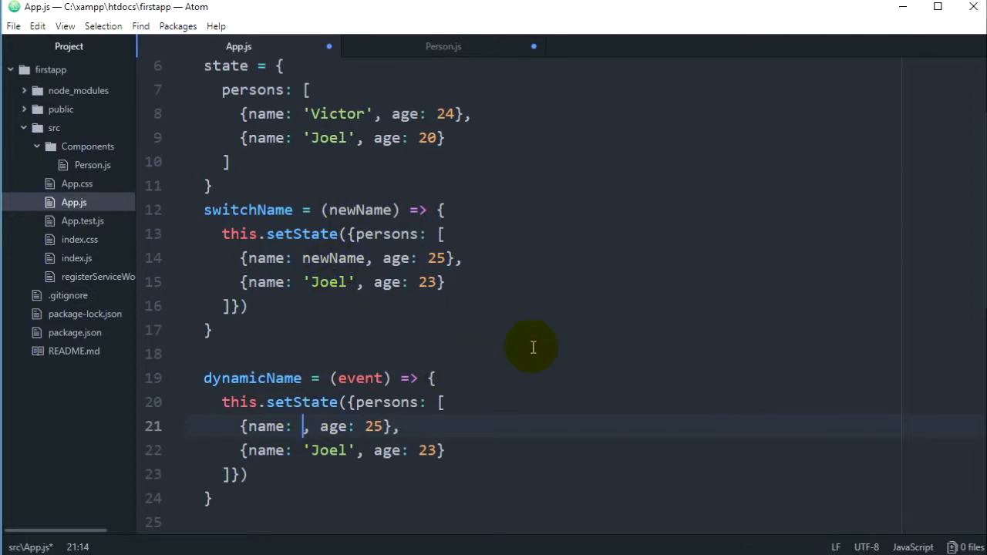
Step: Set the first person's name from event.target.value, checking Person.js, and start a new attribute line in the first Person
{"action": "type", "text": "event."}
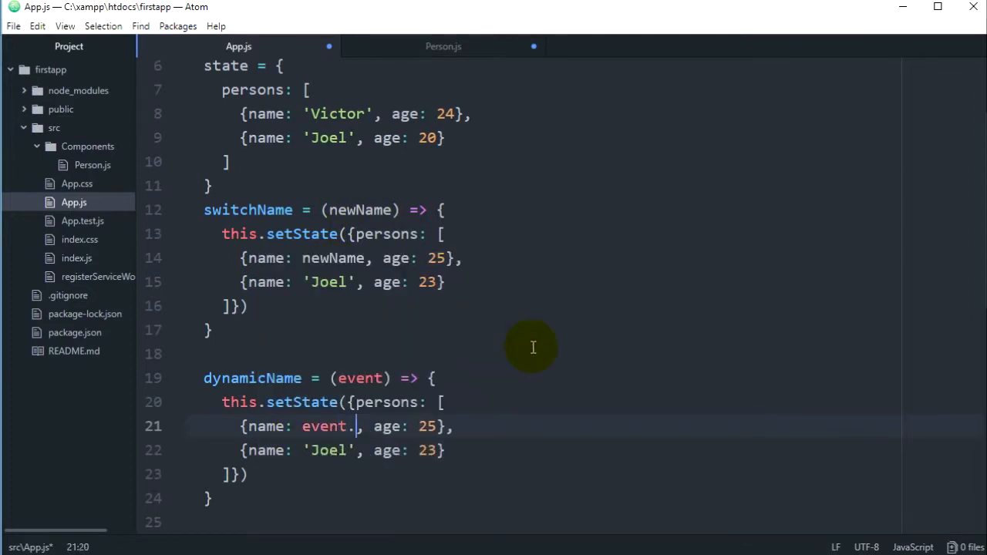
{"action": "type", "text": "target.b"}
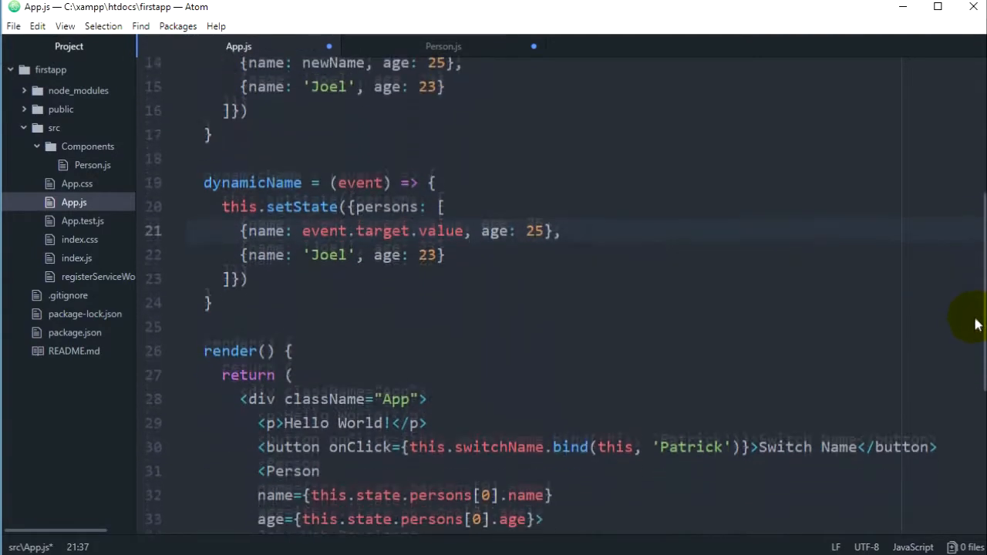
{"action": "scroll", "scroll_direction": "down", "scroll_amount": 3}
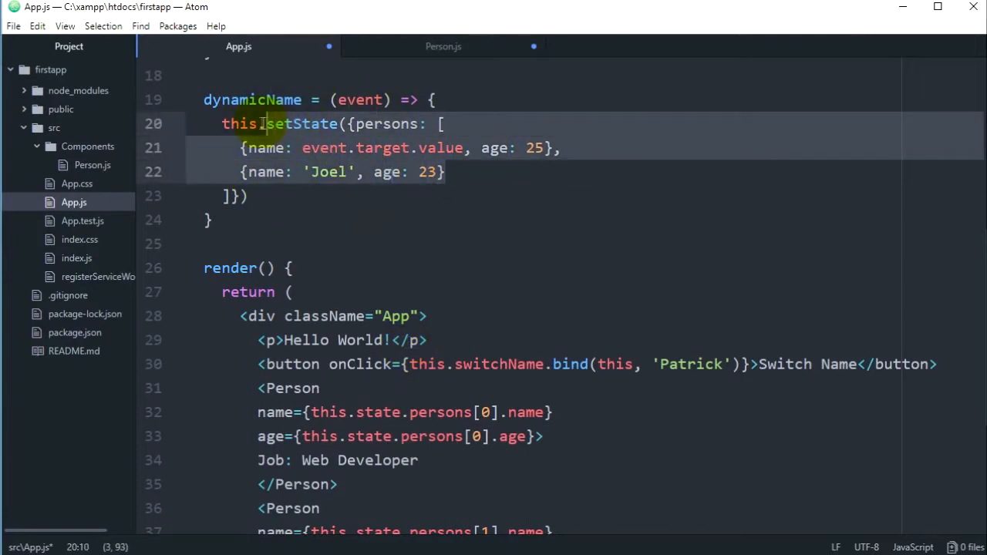
{"action": "left_click", "coordinate": [442, 47]}
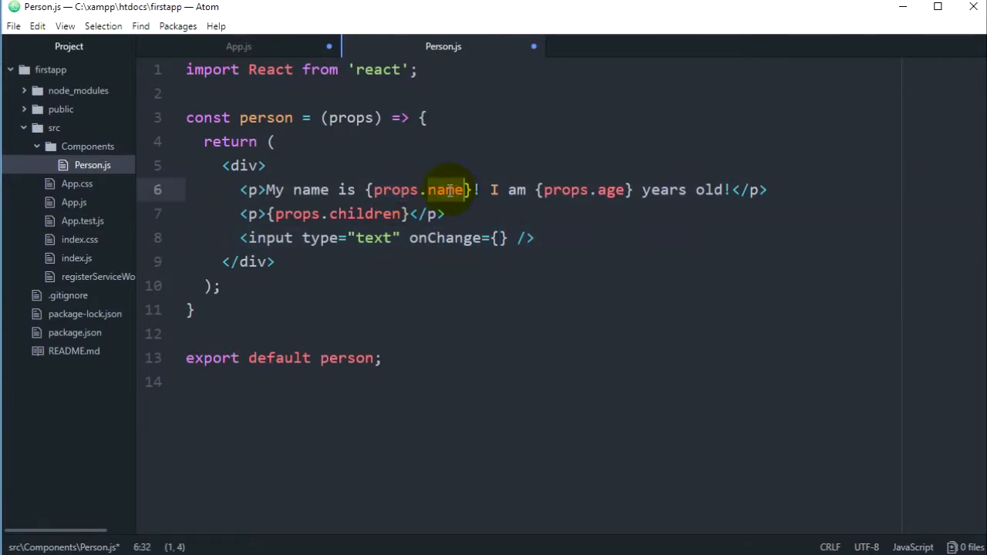
{"action": "left_click", "coordinate": [237, 46]}
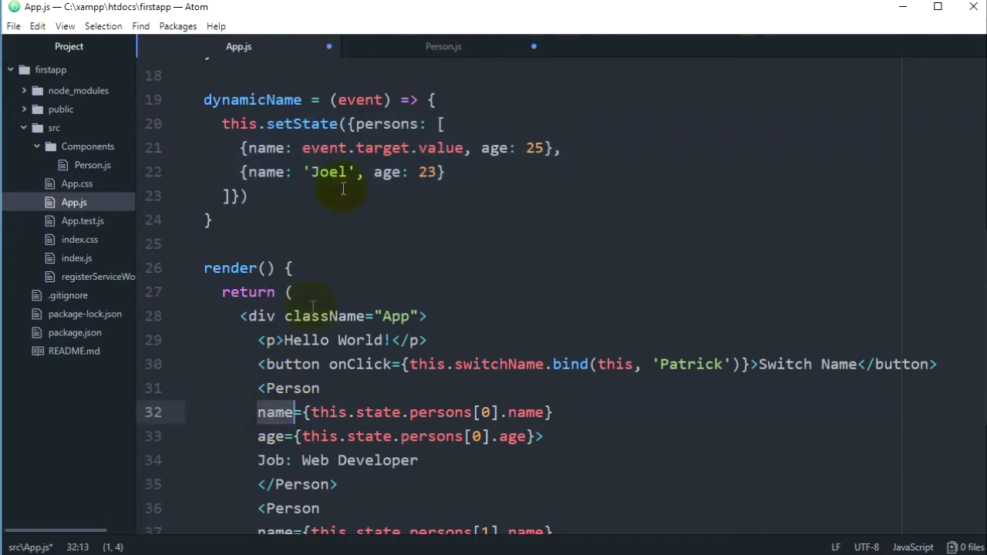
{"action": "left_click", "coordinate": [443, 46]}
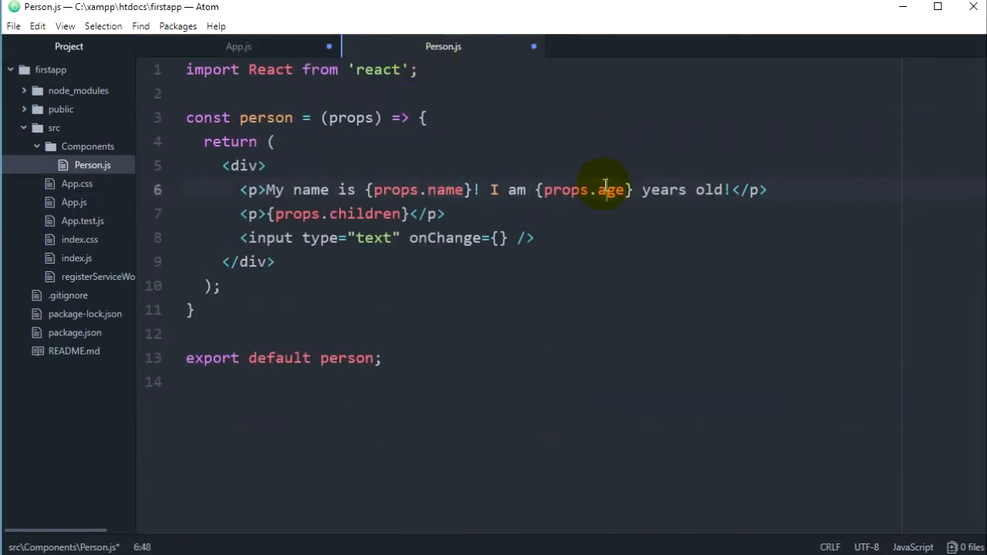
{"action": "left_click", "coordinate": [238, 46]}
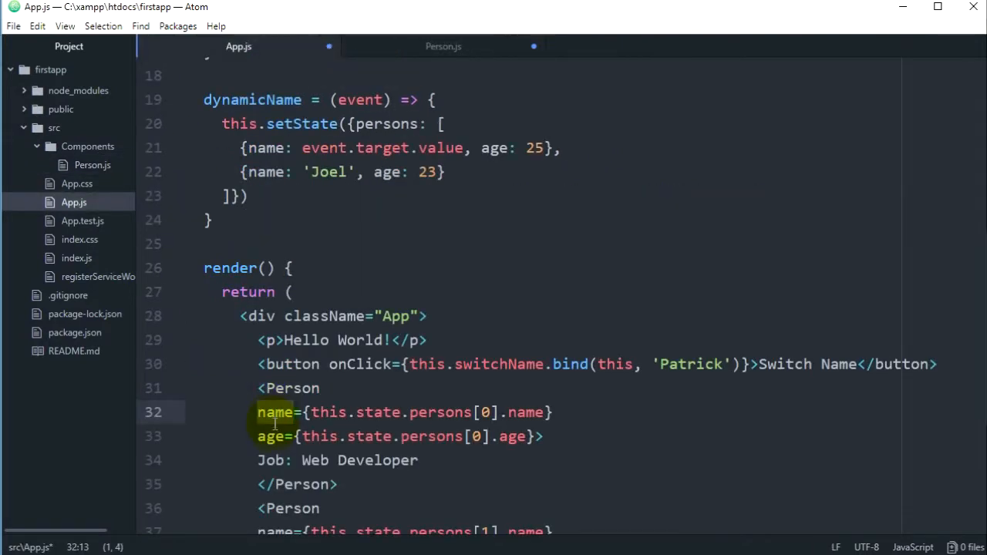
{"action": "left_click", "coordinate": [342, 389]}
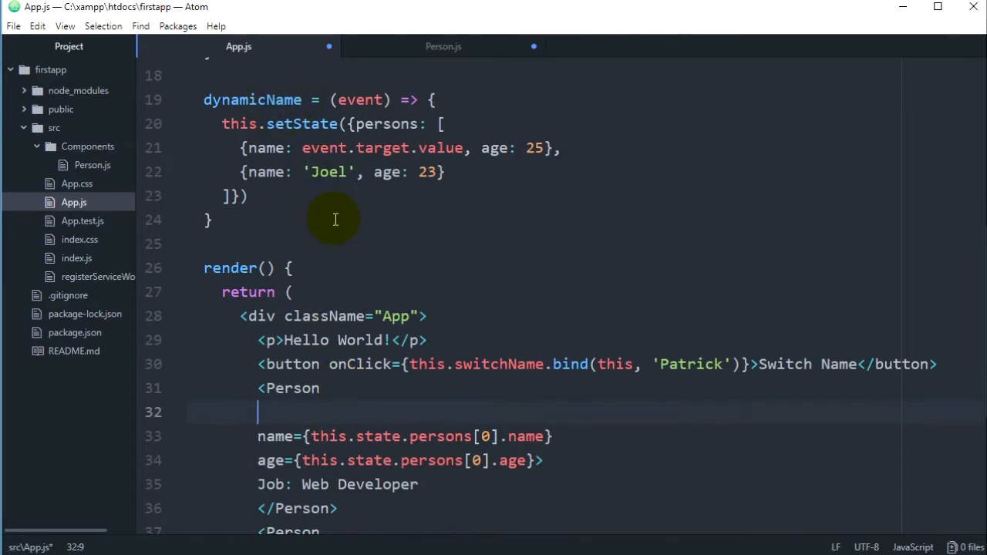
Step: Add changename={this.dynamicName} to the first Person element
{"action": "type", "text": "changename"}
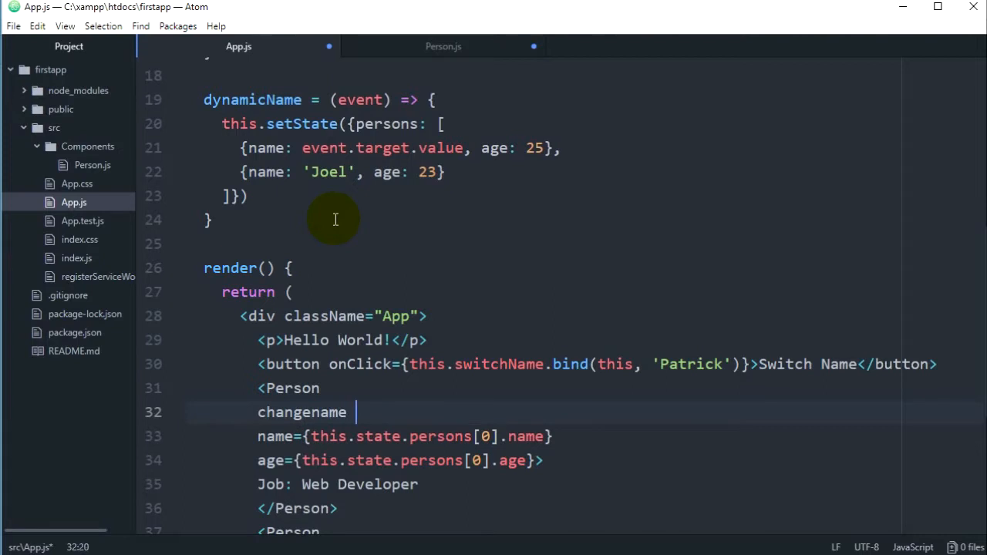
{"action": "type", "text": "={}"}
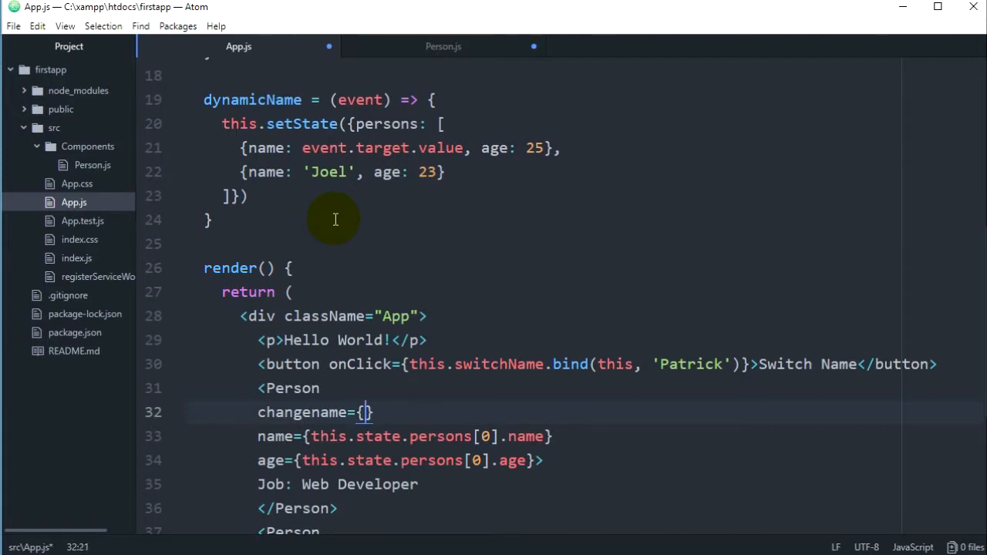
{"action": "type", "text": "this."}
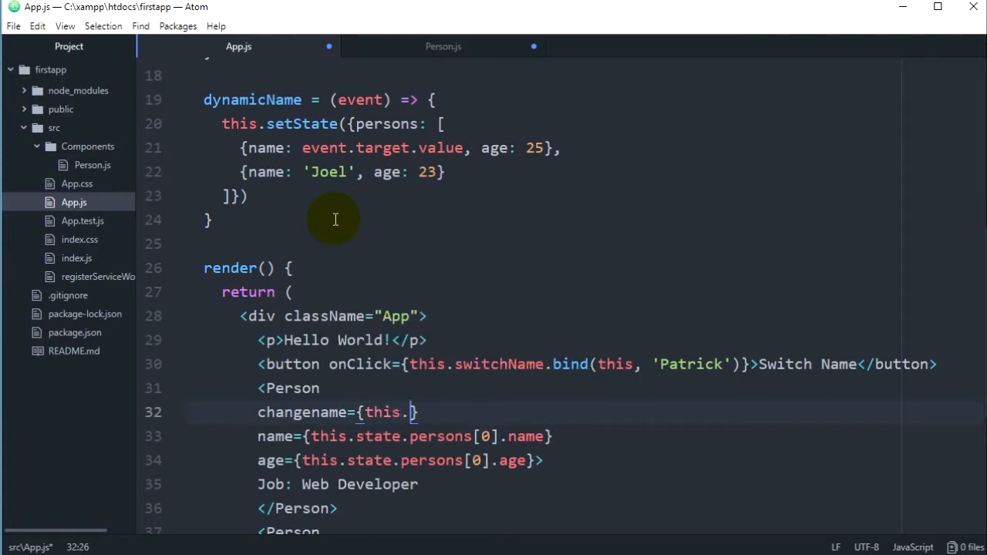
{"action": "type", "text": "dyn"}
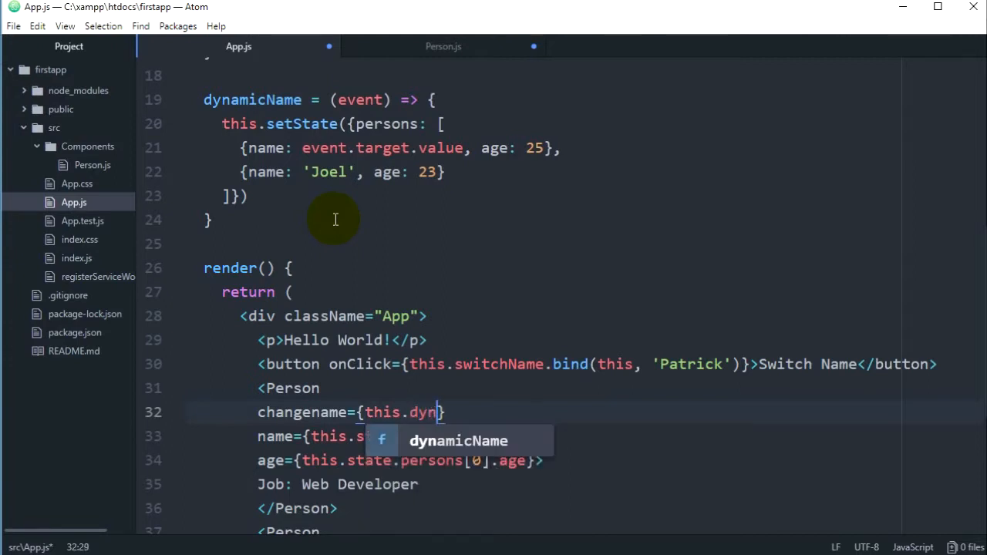
{"action": "key", "text": "Tab"}
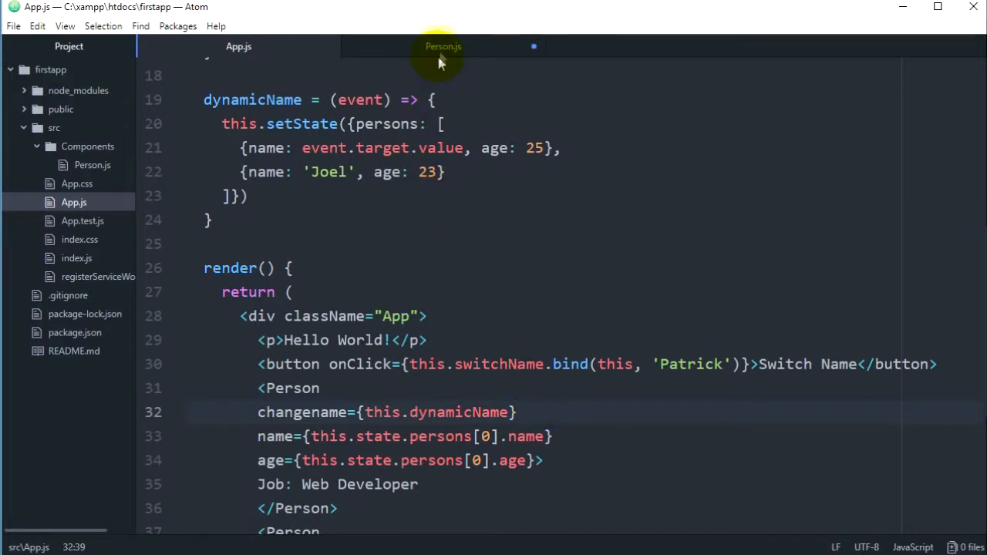
Step: Set the Person input's onChange to props.dynamicName, comparing against App.js
{"action": "left_click", "coordinate": [443, 46]}
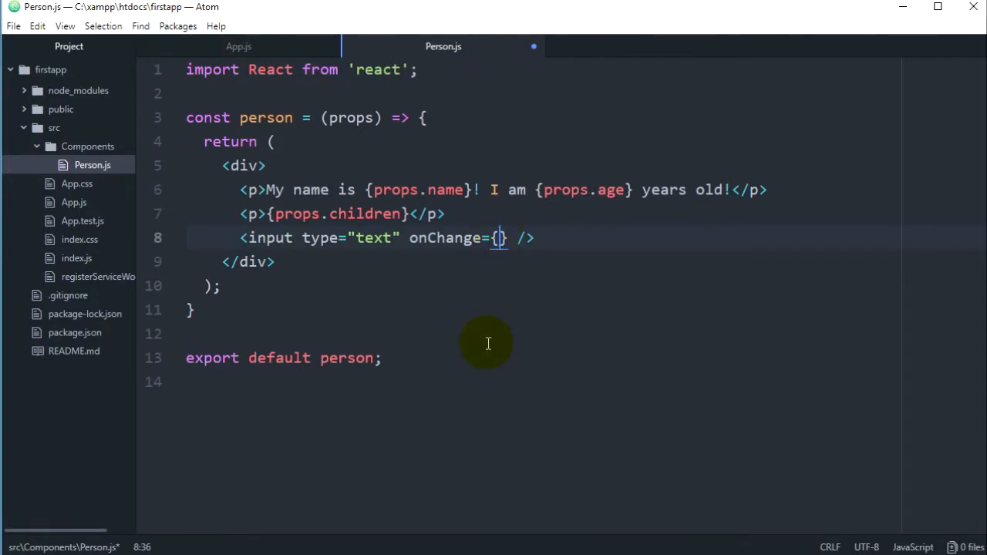
{"action": "type", "text": "props."}
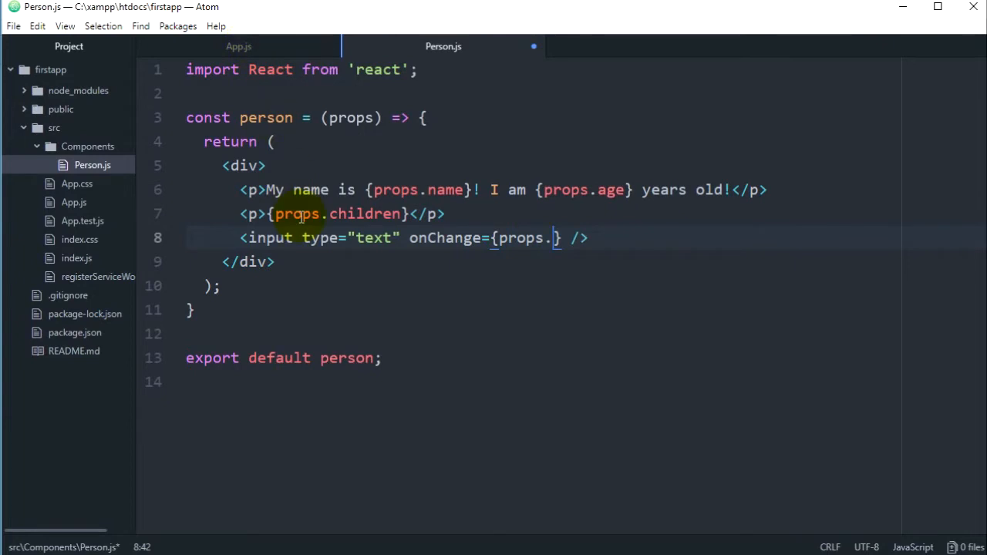
{"action": "left_click", "coordinate": [237, 47]}
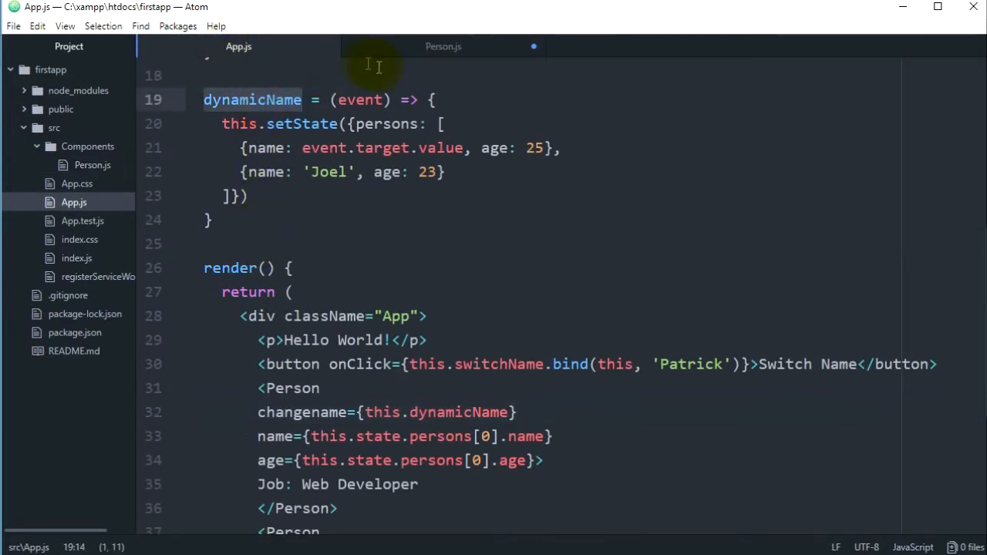
{"action": "left_click", "coordinate": [443, 46]}
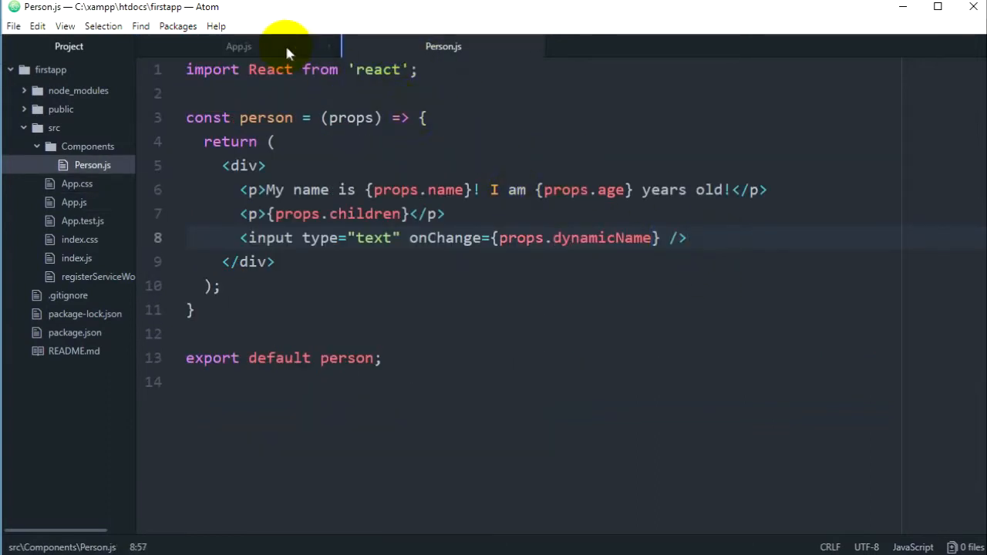
{"action": "left_click", "coordinate": [238, 46]}
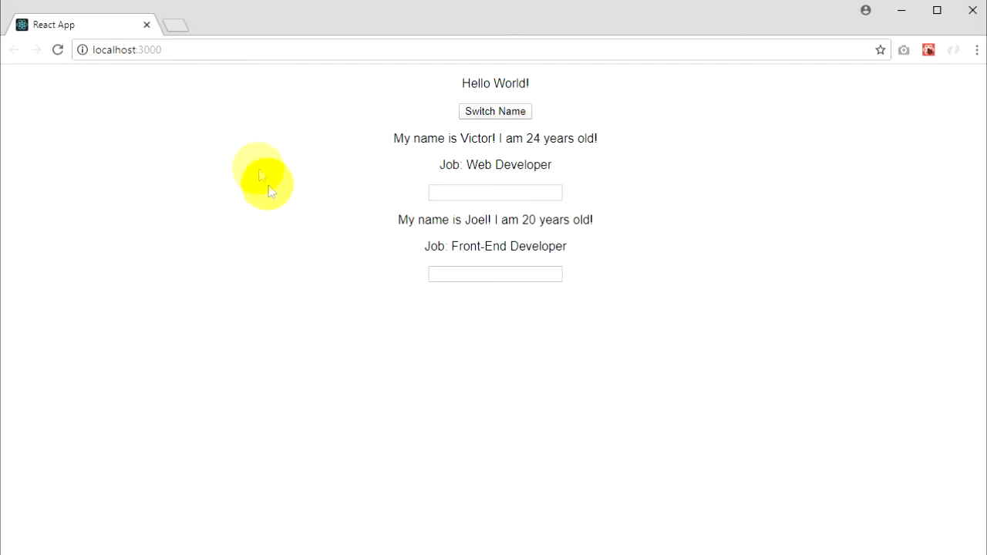
Step: Type Patrick into the first person's name field and see the name stay Victor
{"action": "left_click", "coordinate": [495, 192]}
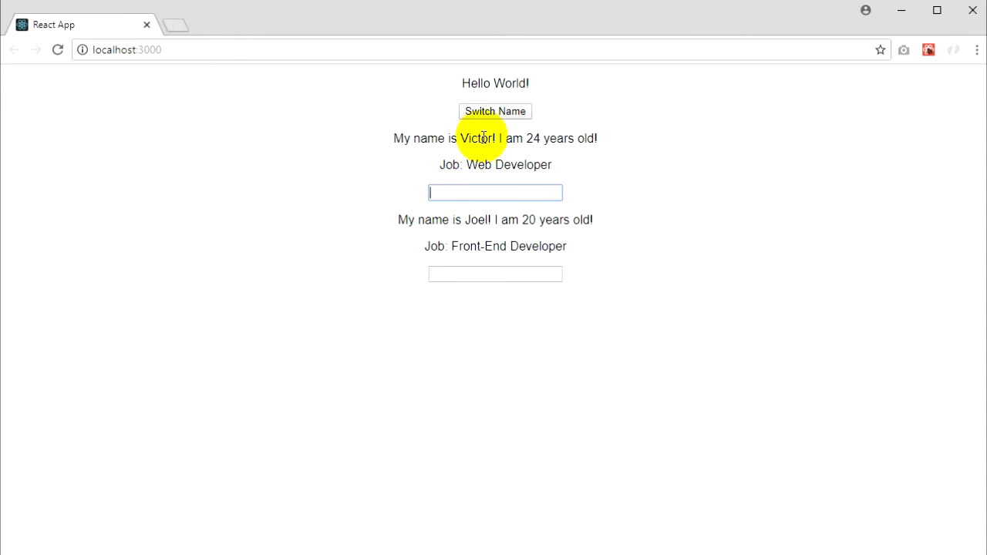
{"action": "mouse_move", "coordinate": [386, 170]}
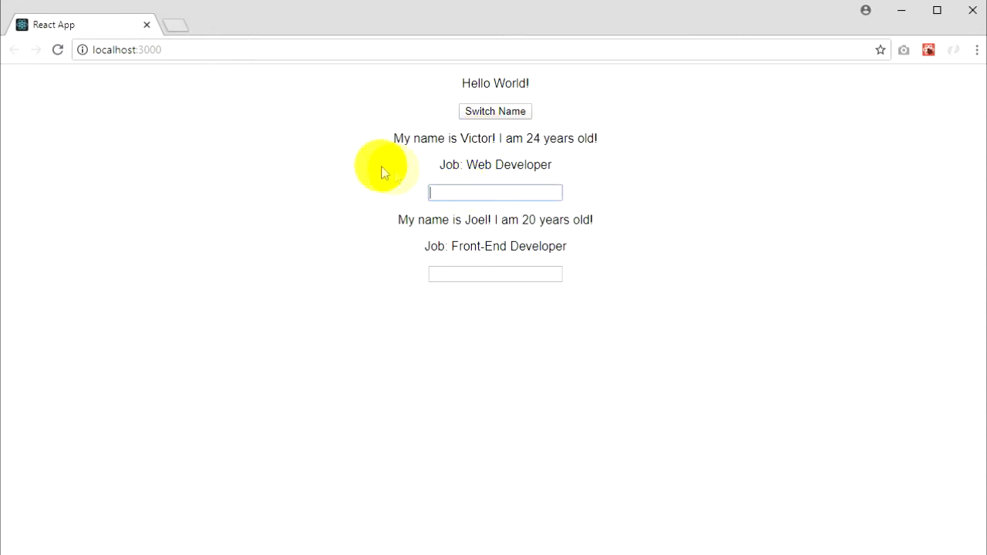
{"action": "mouse_move", "coordinate": [353, 130]}
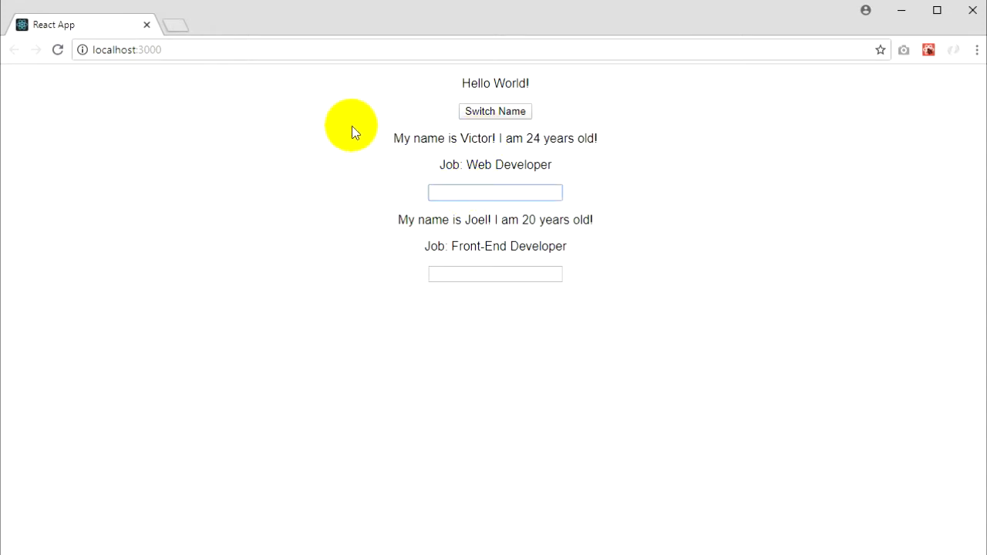
{"action": "type", "text": "Psa"}
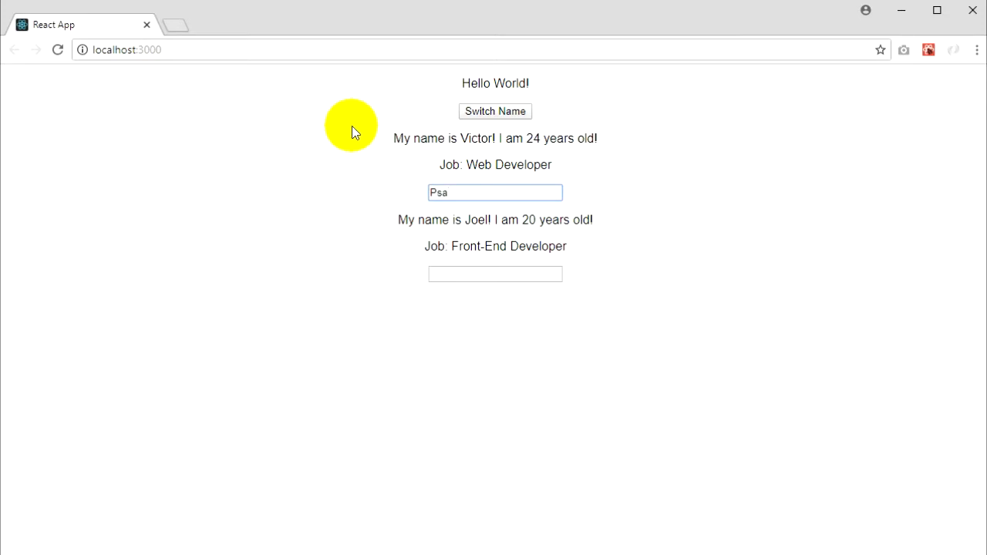
{"action": "type", "text": "Patrick"}
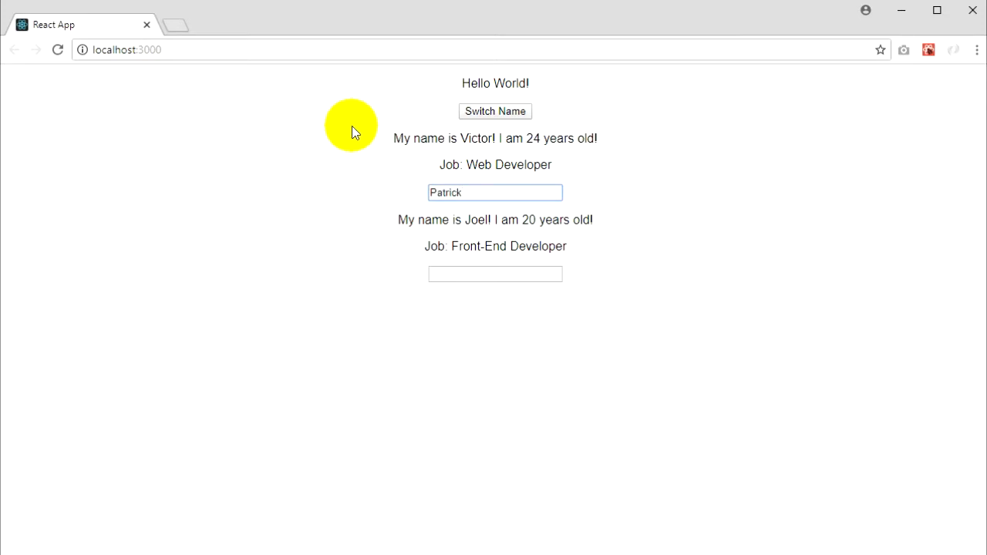
Step: Inspect the page, switch to the Console tab and type into the input to check for errors
{"action": "right_click", "coordinate": [275, 182]}
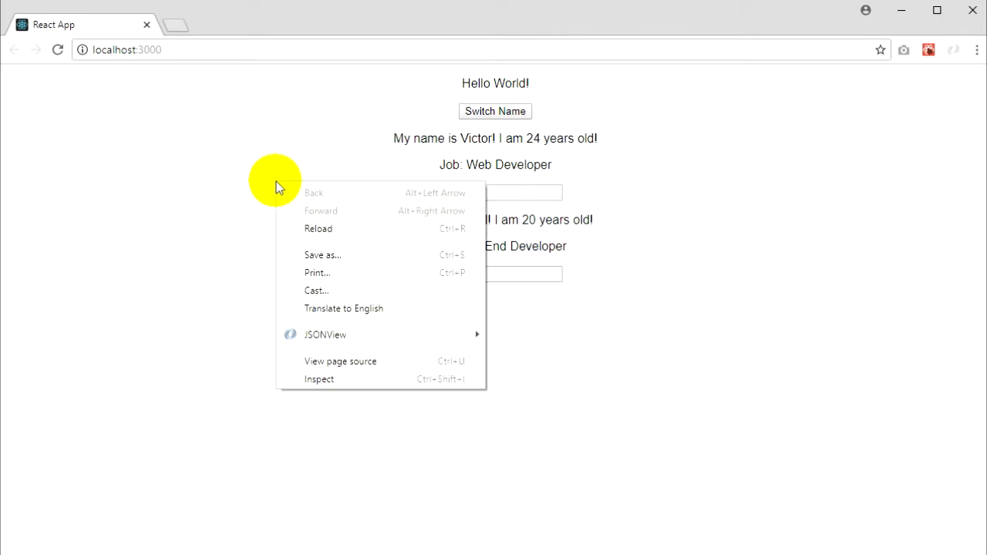
{"action": "left_click", "coordinate": [320, 380]}
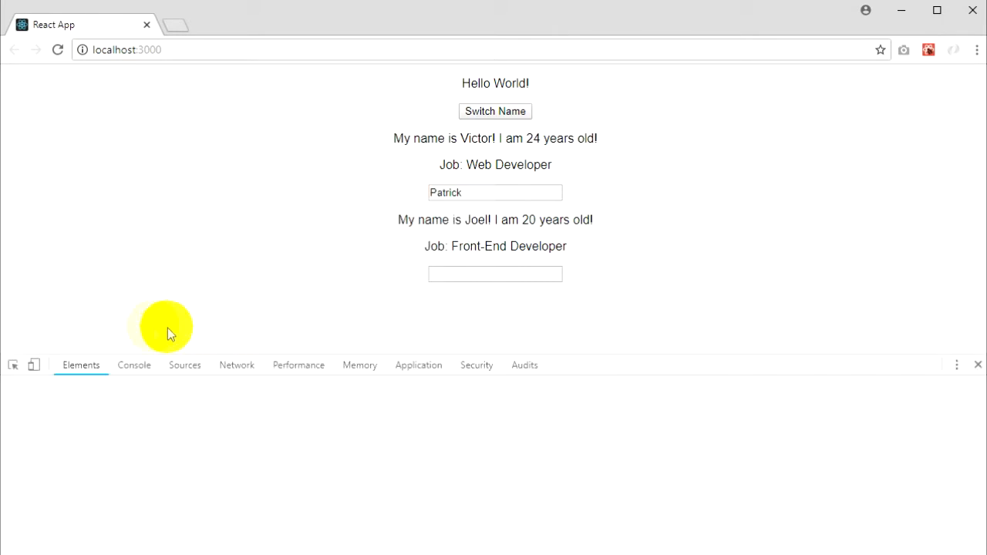
{"action": "left_click", "coordinate": [134, 363]}
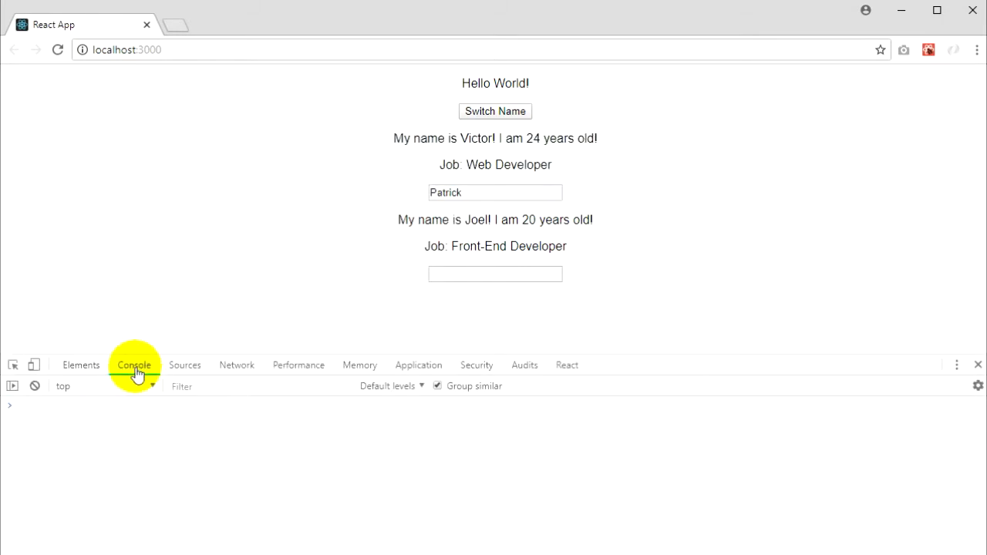
{"action": "mouse_move", "coordinate": [74, 29]}
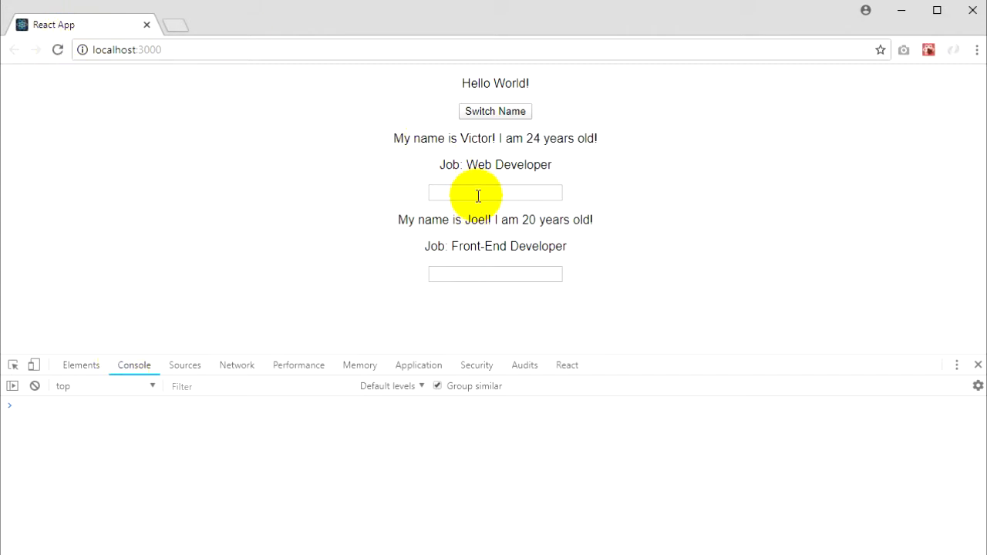
{"action": "type", "text": "dsfgs"}
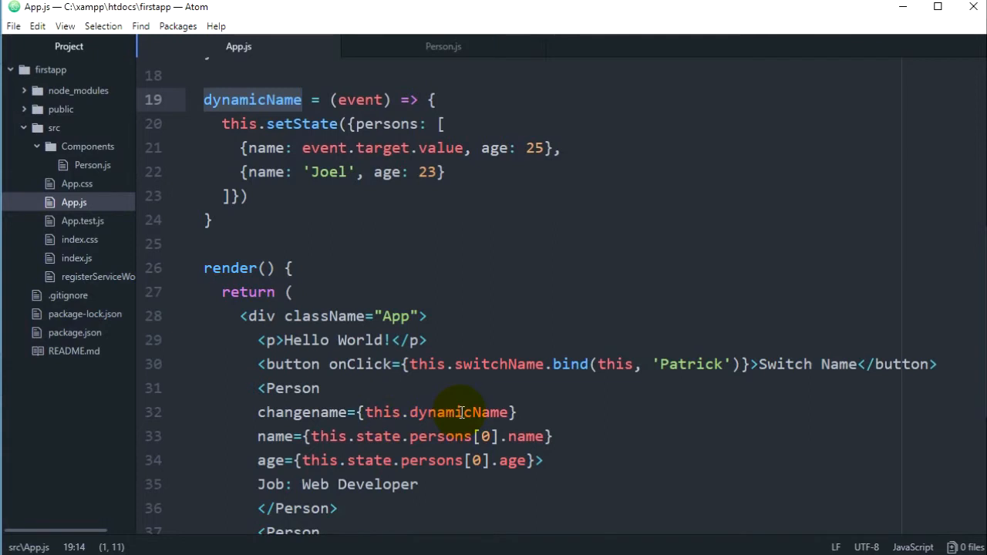
Step: Review dynamicName in App.js, then rename the Person input's onChange prop to props.changename
{"action": "double_click", "coordinate": [459, 412]}
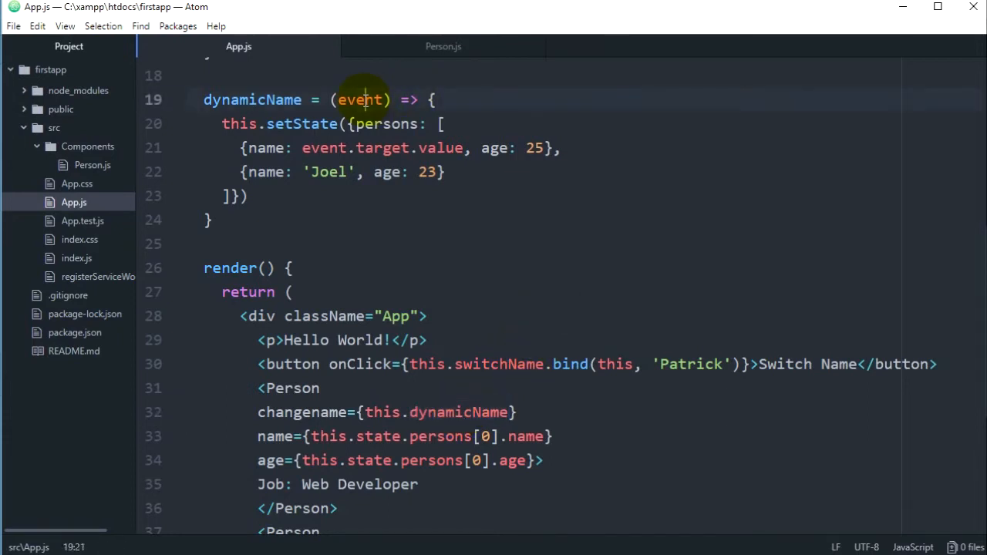
{"action": "double_click", "coordinate": [361, 98]}
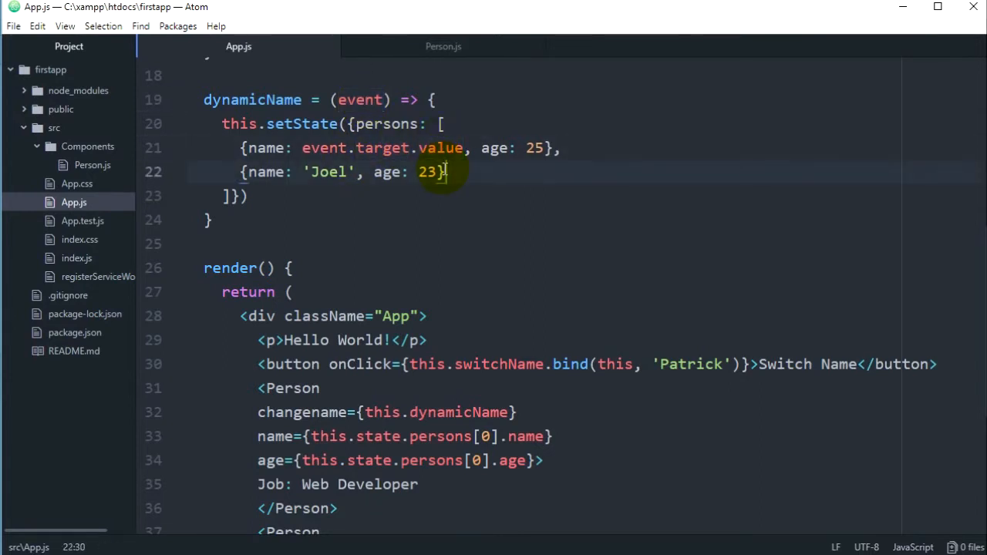
{"action": "mouse_move", "coordinate": [549, 327]}
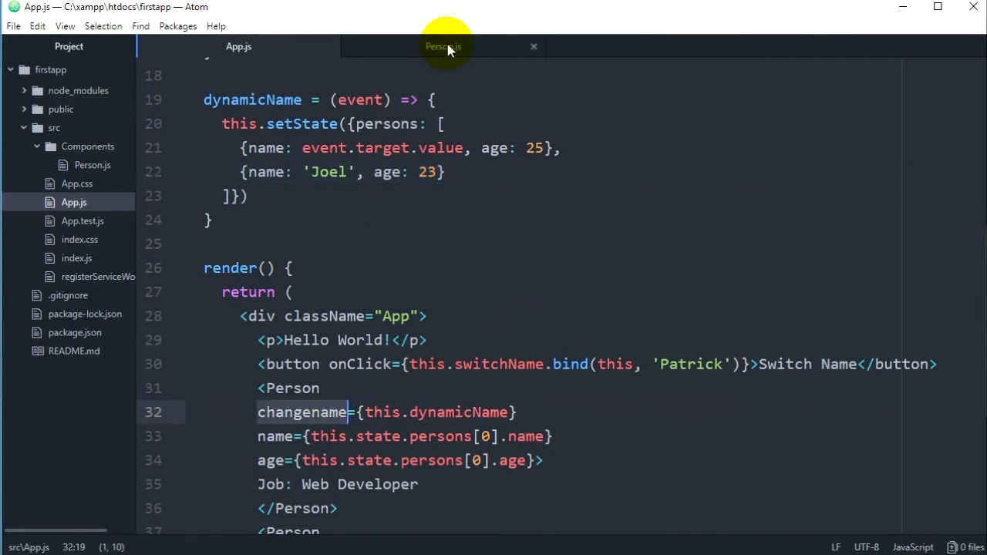
{"action": "left_click", "coordinate": [442, 47]}
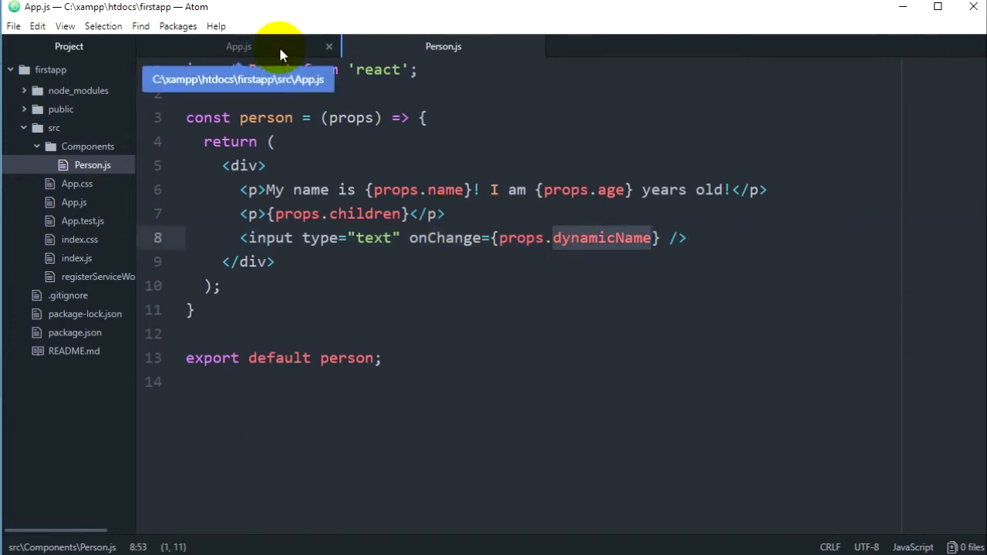
{"action": "left_click", "coordinate": [237, 46]}
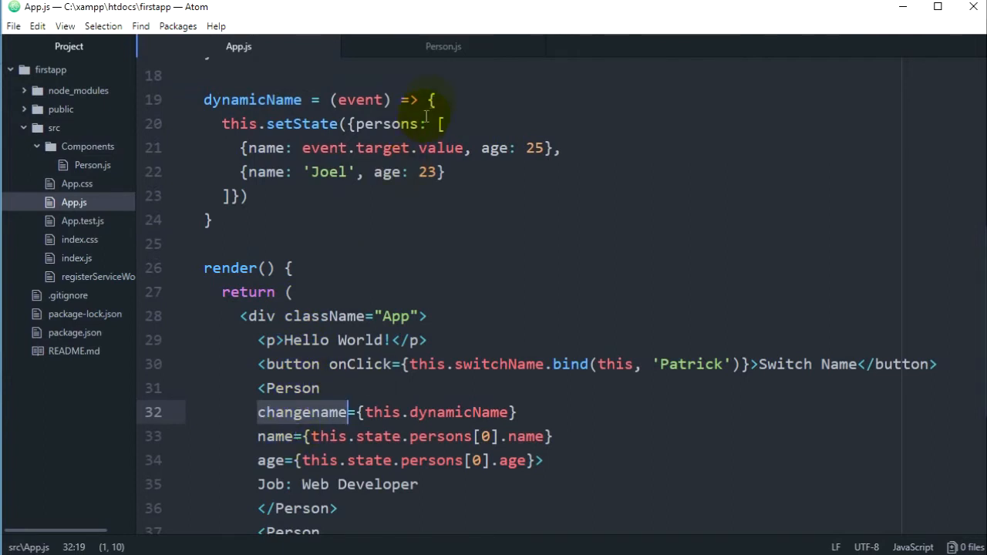
{"action": "left_click", "coordinate": [443, 46]}
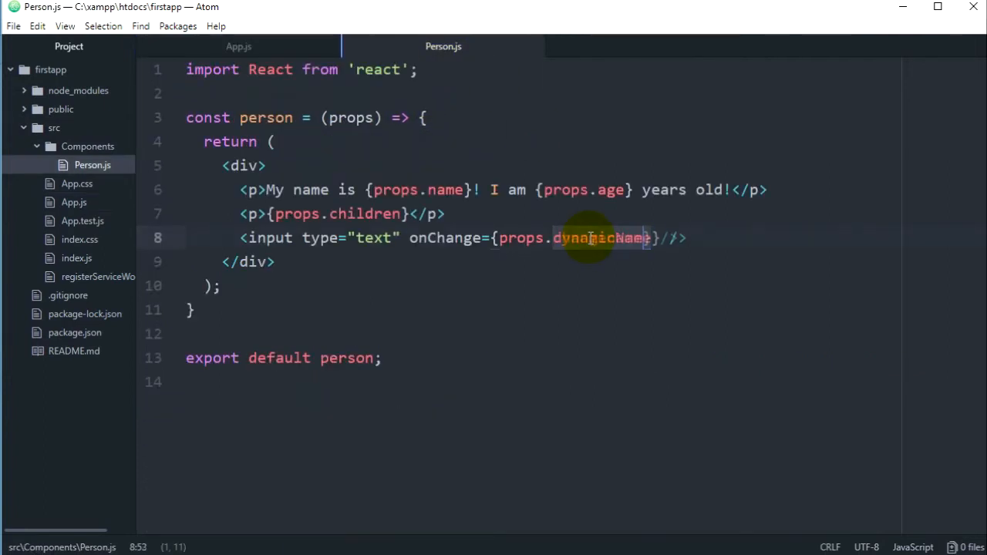
{"action": "type", "text": "changename"}
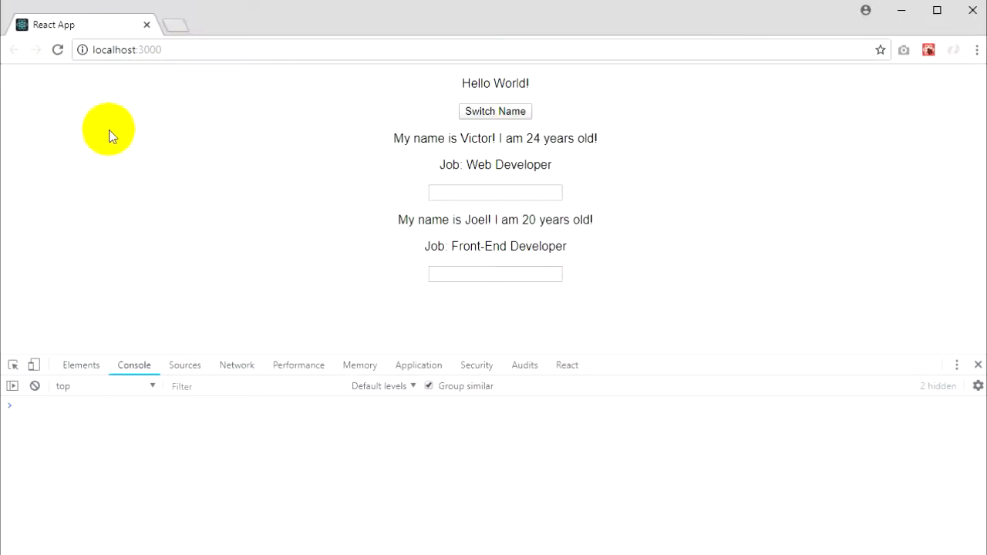
{"action": "mouse_move", "coordinate": [404, 197]}
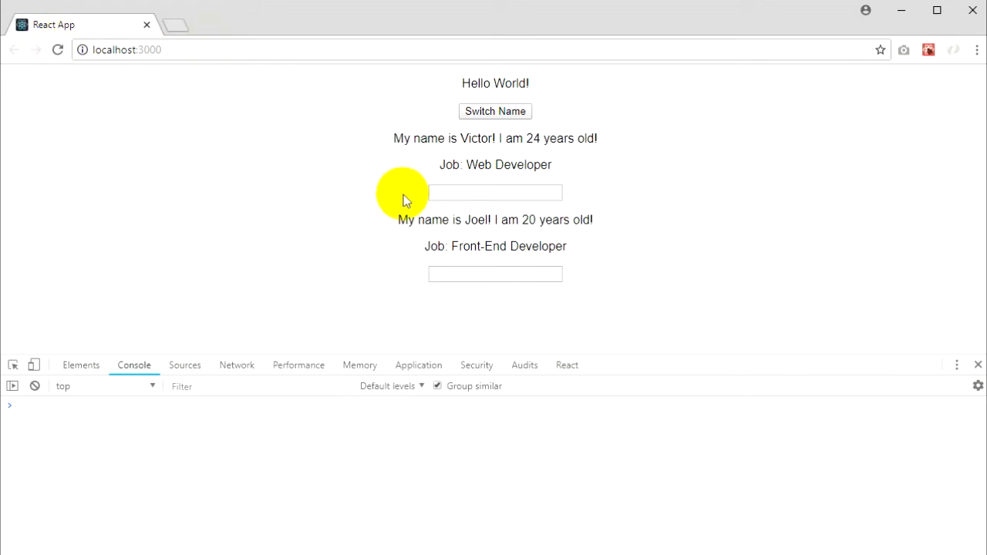
{"action": "type", "text": "fgsgsgfs"}
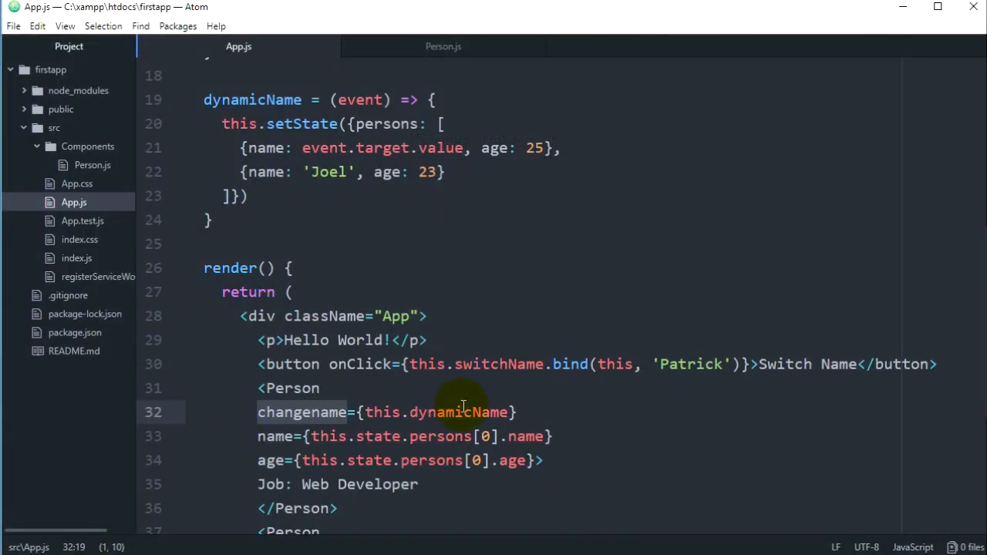
{"action": "left_click", "coordinate": [443, 46]}
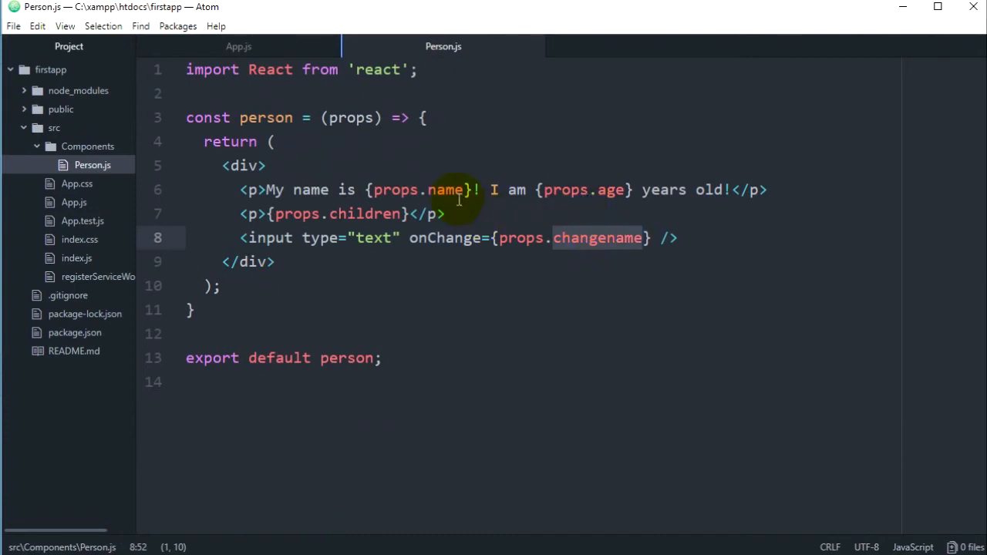
{"action": "left_click", "coordinate": [453, 189]}
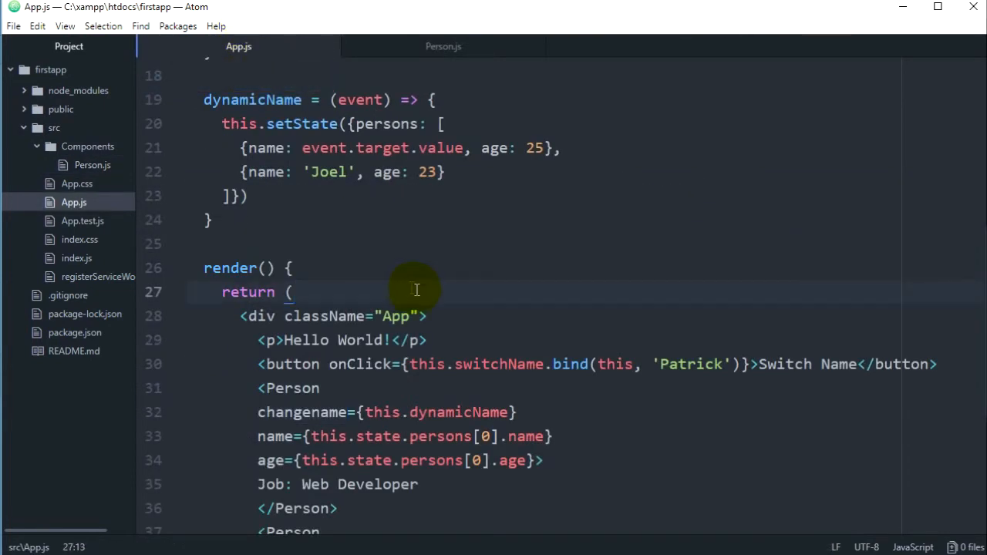
{"action": "double_click", "coordinate": [302, 412]}
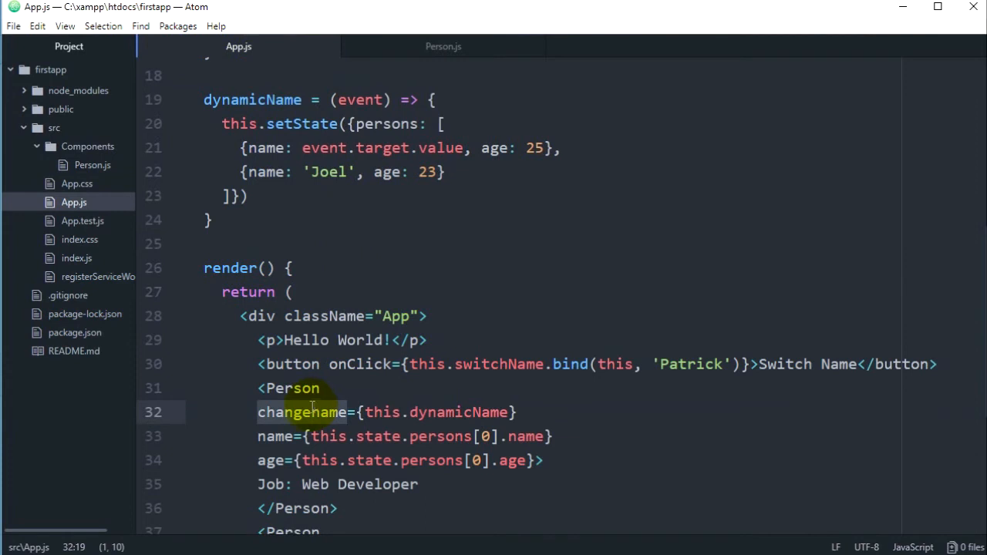
{"action": "left_click", "coordinate": [443, 47]}
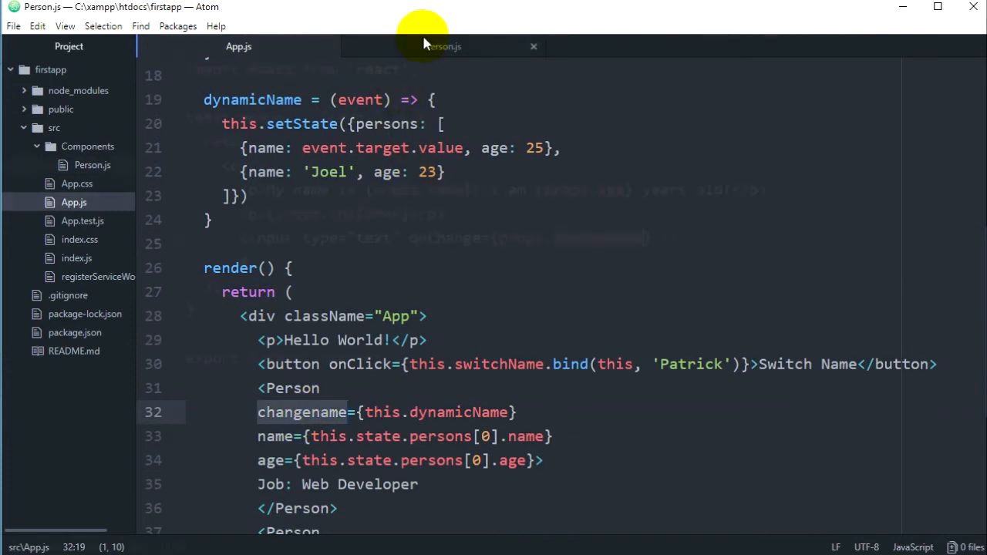
{"action": "left_click", "coordinate": [442, 46]}
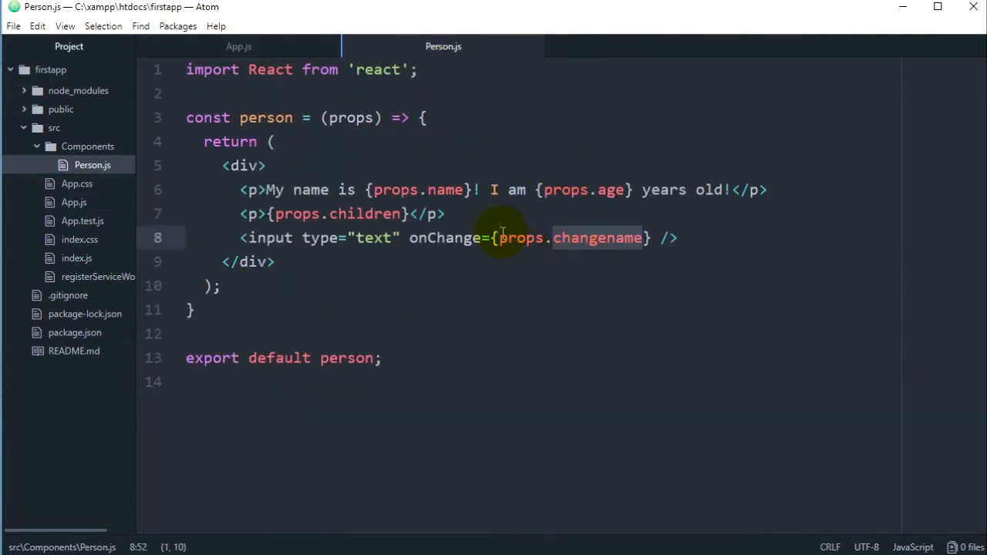
{"action": "mouse_move", "coordinate": [286, 46]}
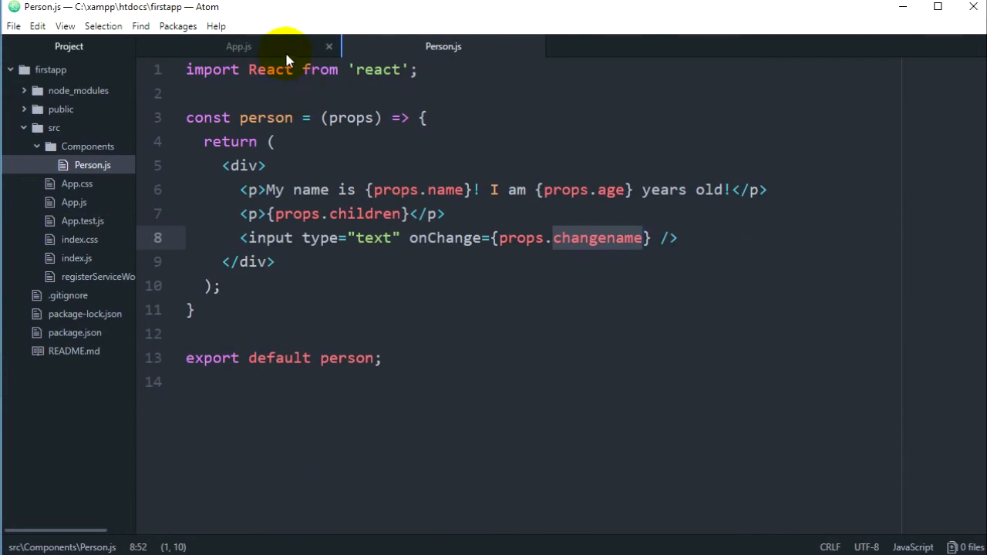
{"action": "left_click", "coordinate": [237, 46]}
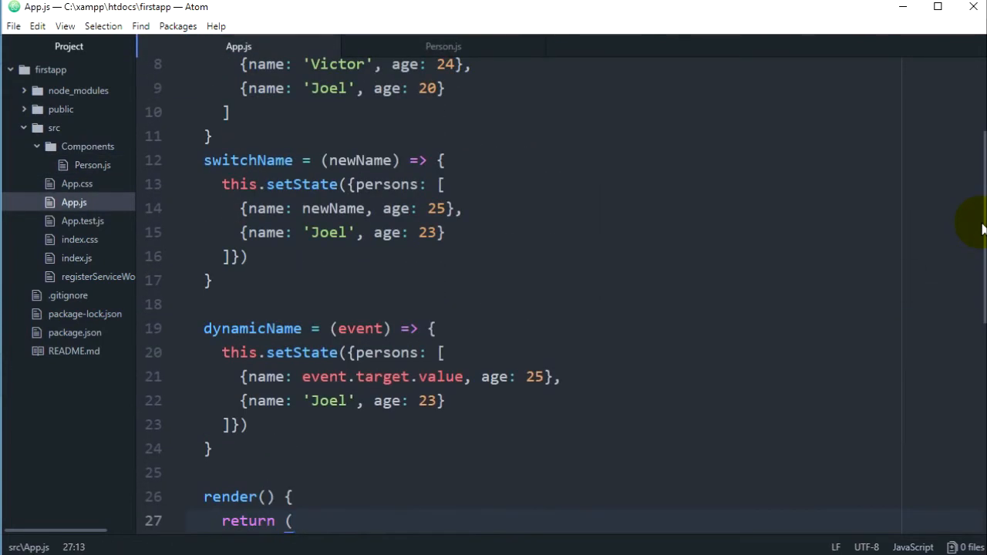
{"action": "scroll", "scroll_direction": "down", "scroll_amount": 3}
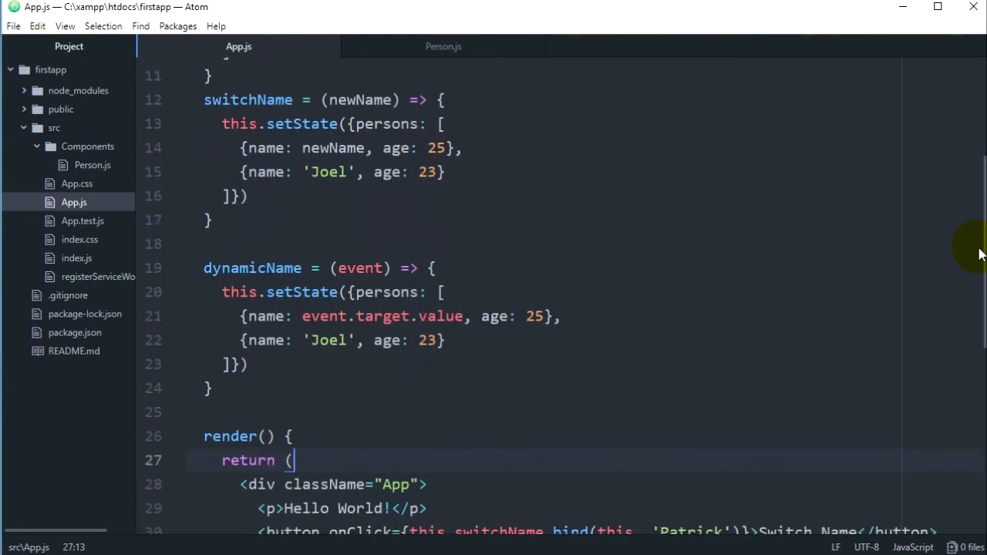
{"action": "scroll", "scroll_direction": "down", "scroll_amount": 3}
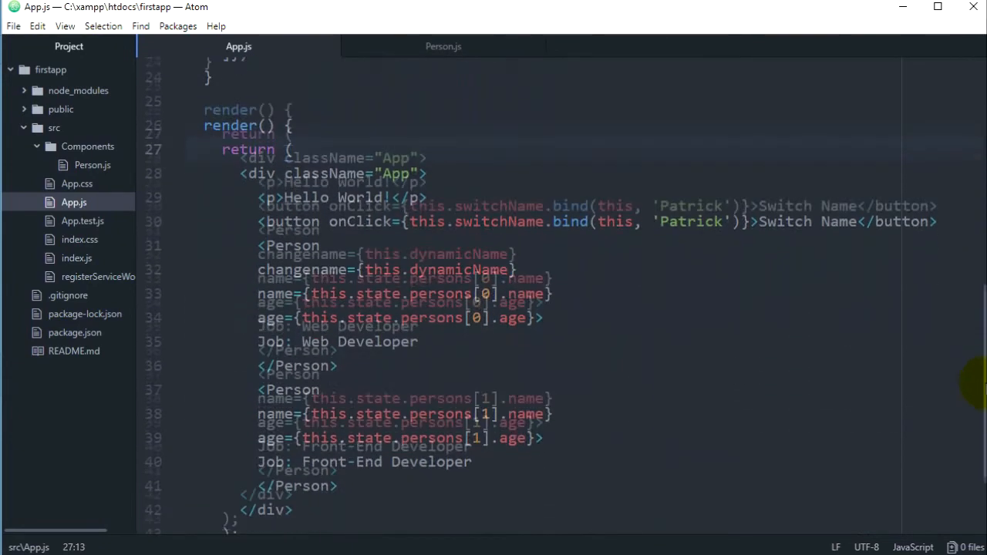